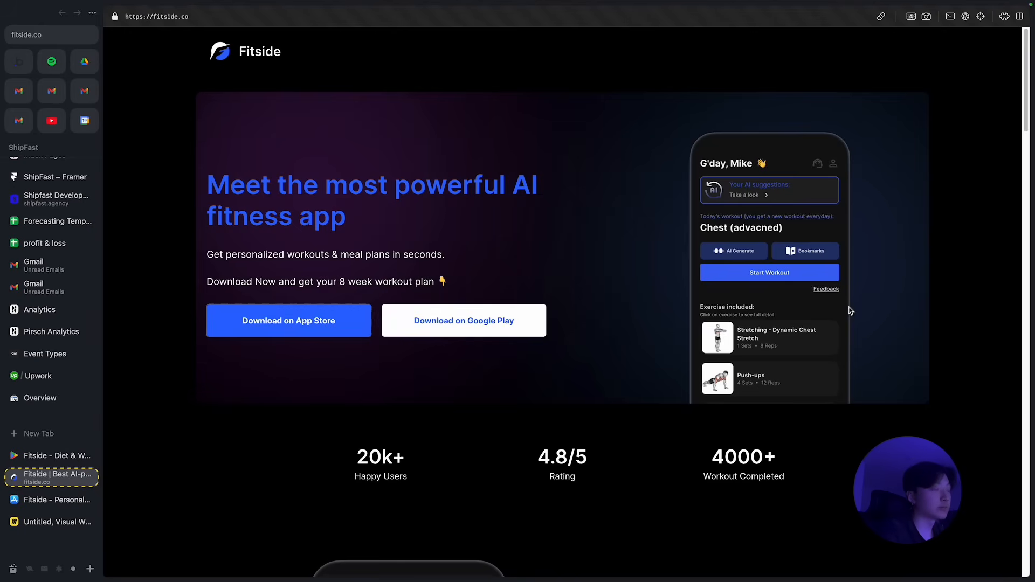
mouse_move(642, 313)
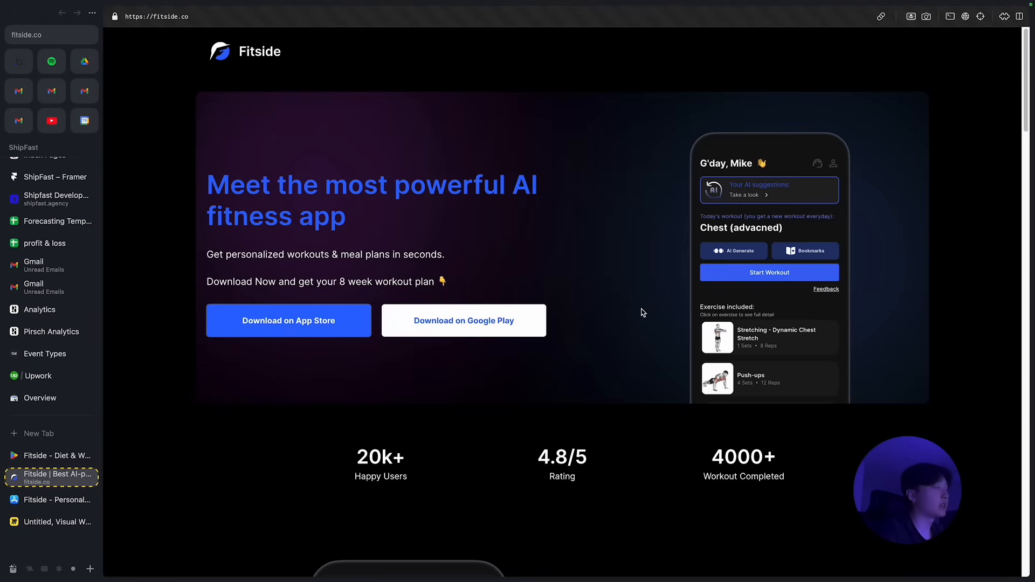
Scroll the fitside.co homepage, then switch to the Fitside Diet & Workout Coach Google Play listing.
scroll(down, 3)
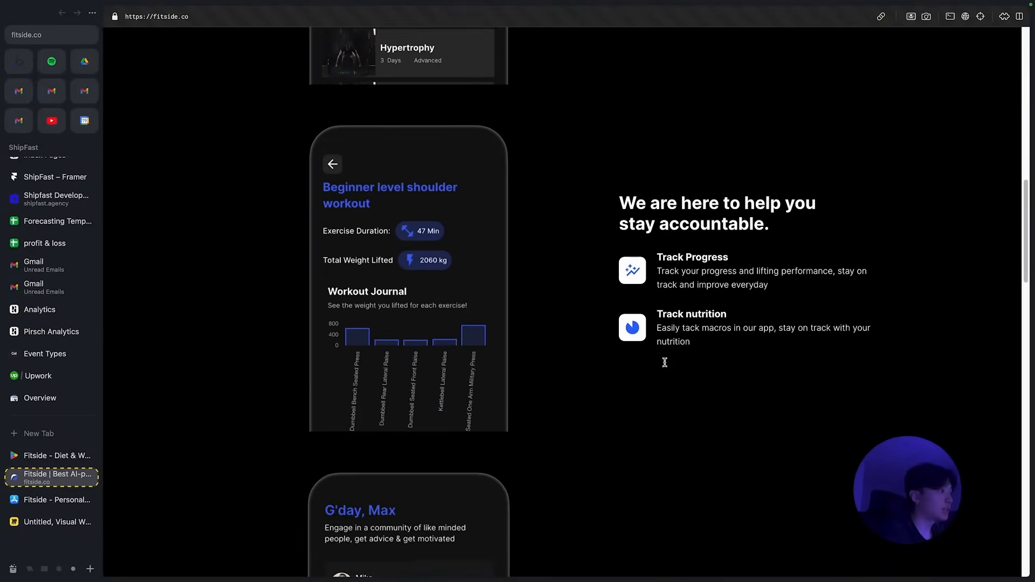
click(57, 455)
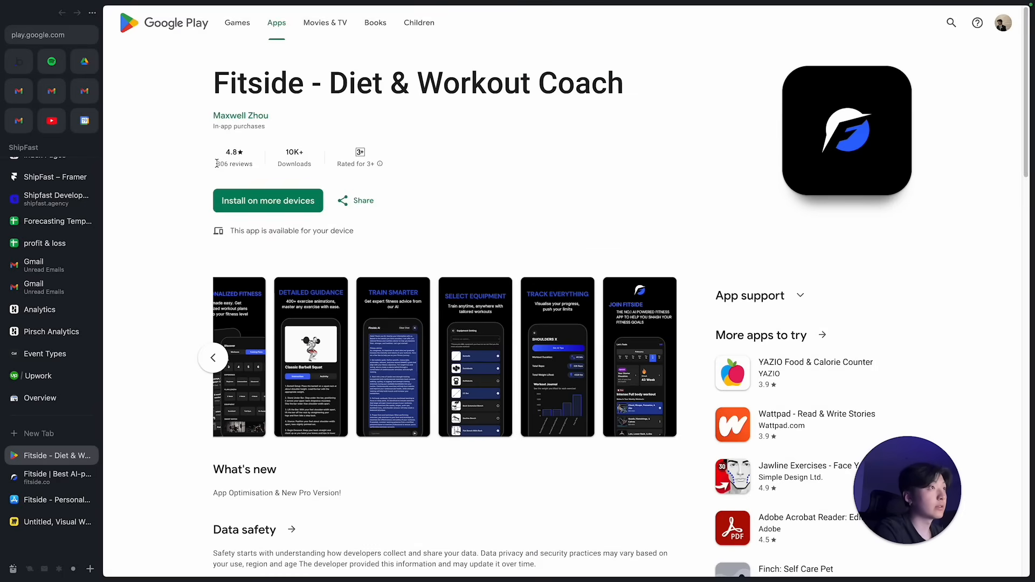
Open the Fitside Personal Trainer App Store listing and scroll through its description and What's New.
click(52, 500)
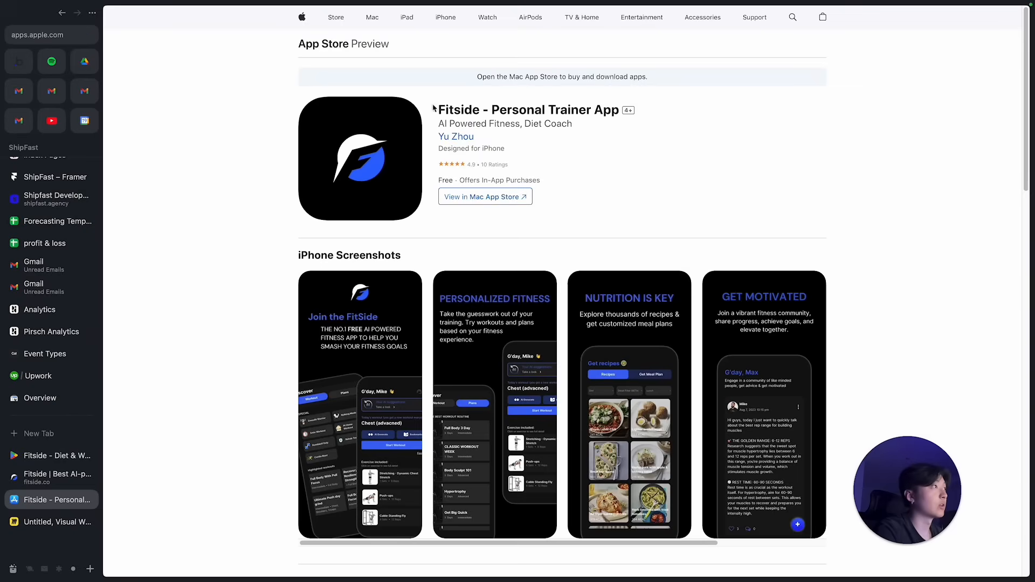
mouse_move(478, 159)
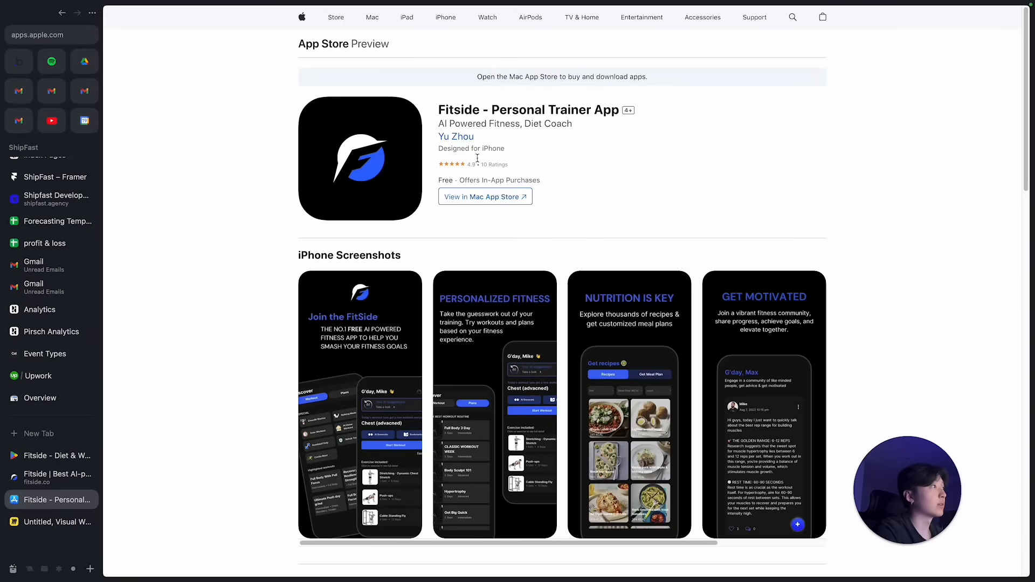
mouse_move(609, 295)
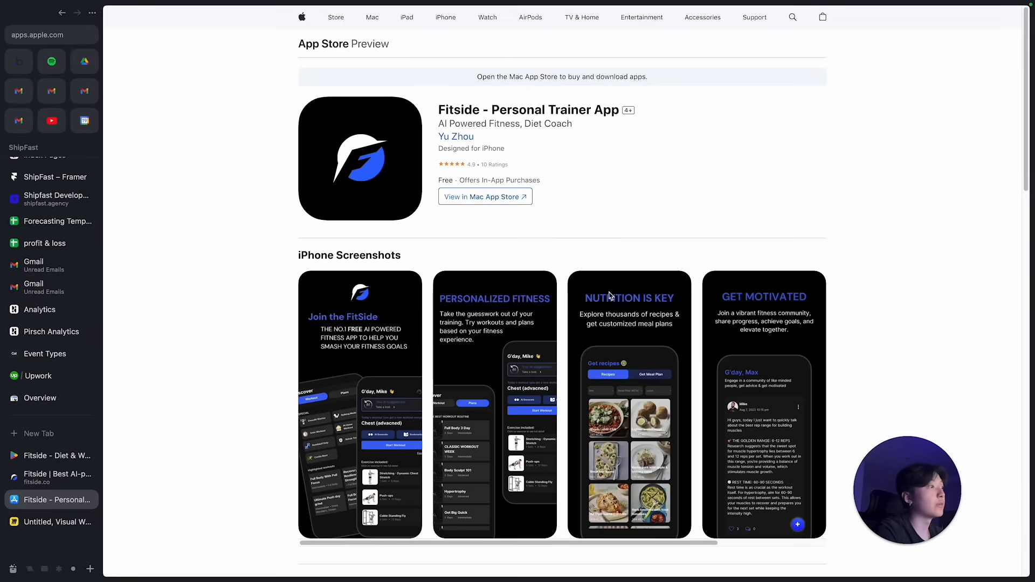
scroll(down, 3)
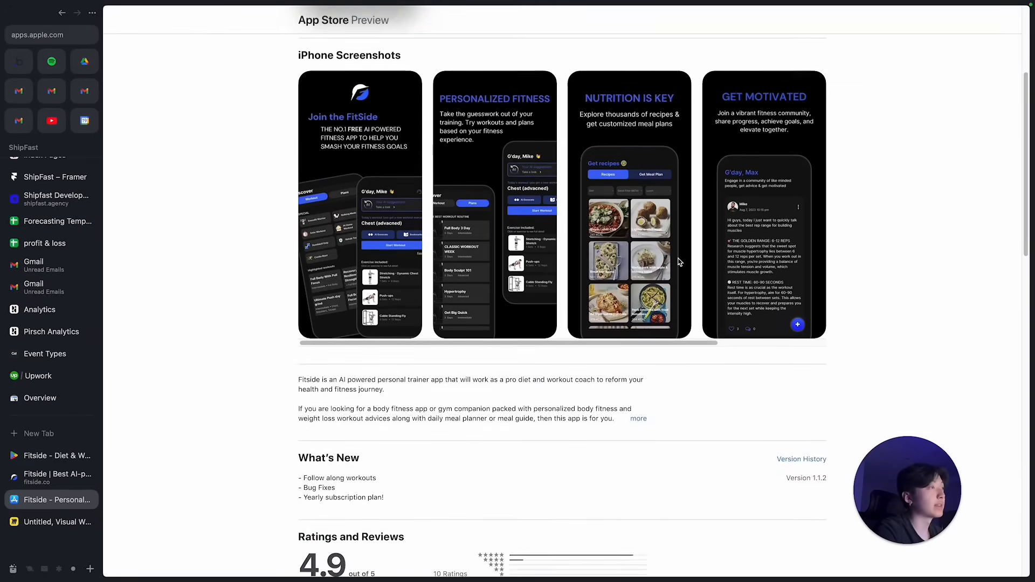
scroll(down, 3)
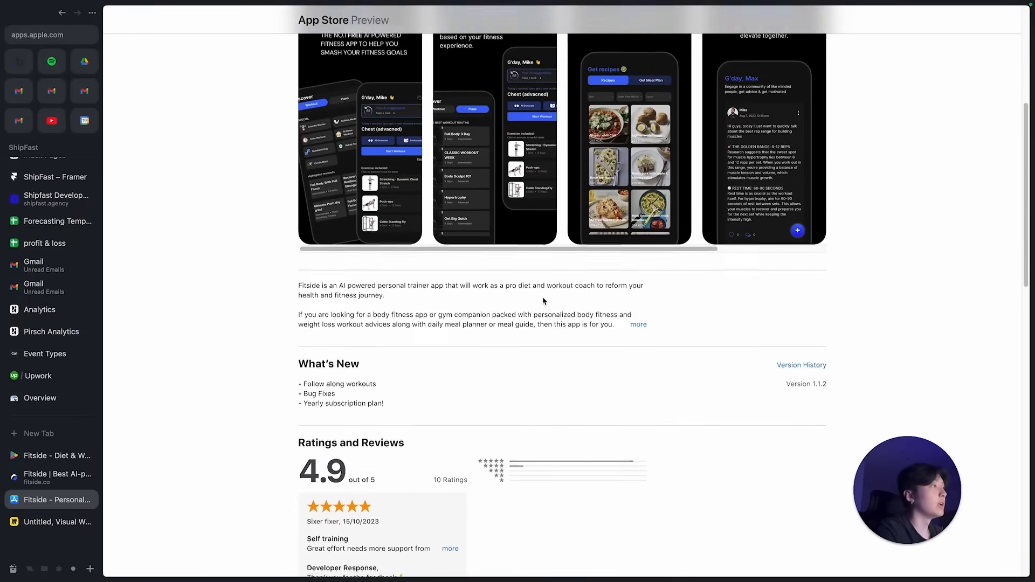
scroll(up, 3)
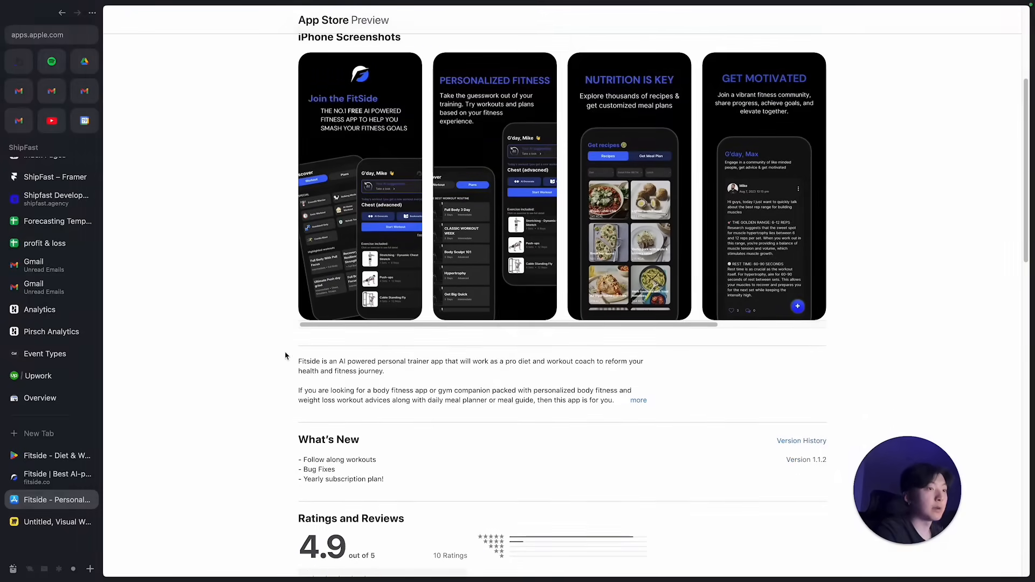
mouse_move(249, 396)
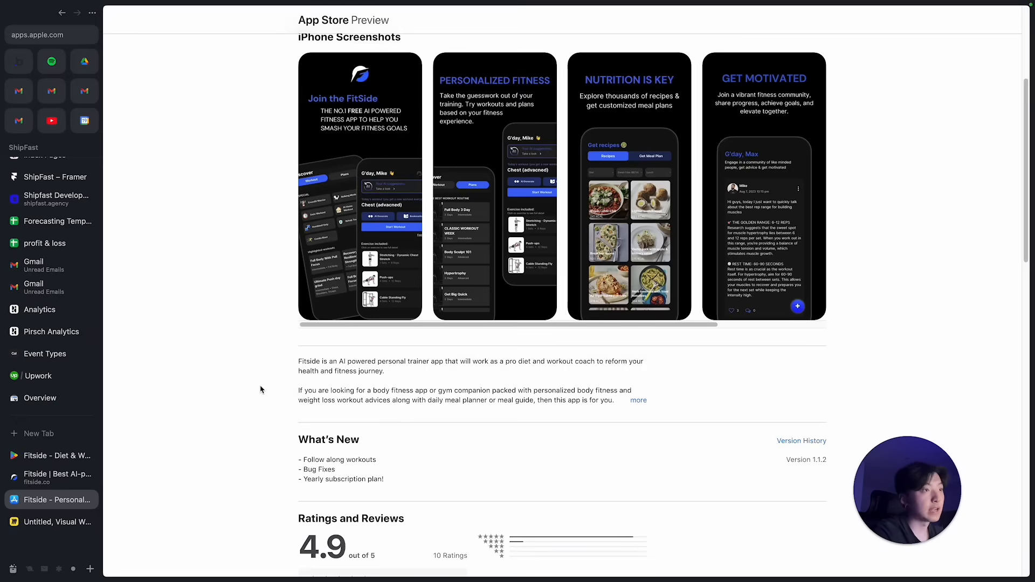
mouse_move(296, 447)
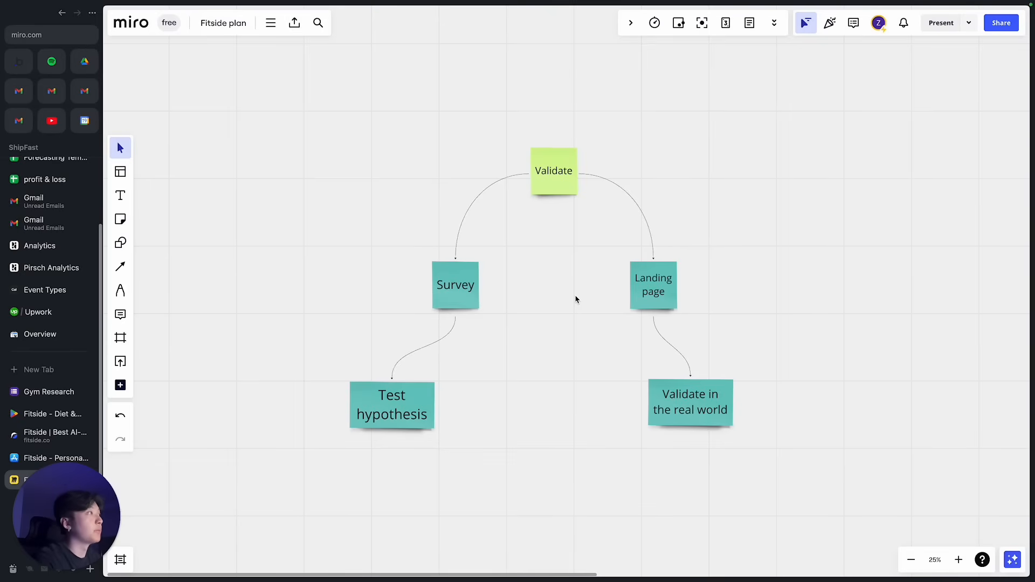
mouse_move(600, 175)
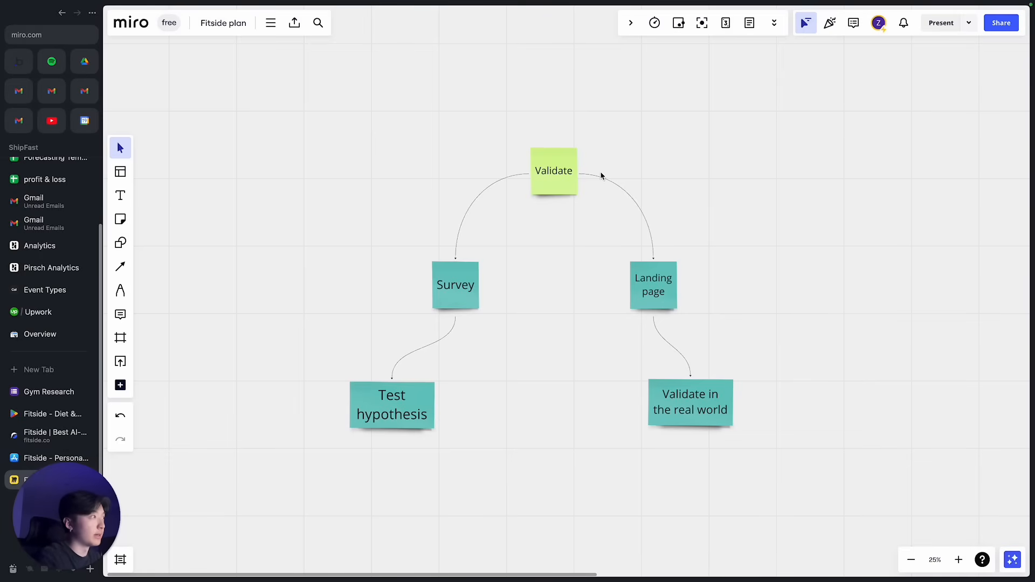
mouse_move(535, 272)
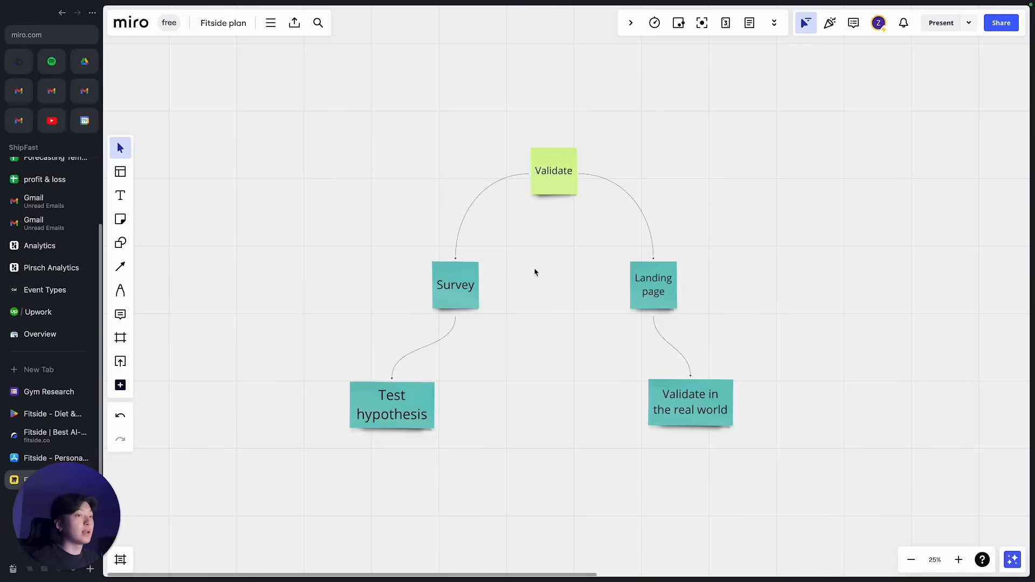
mouse_move(577, 286)
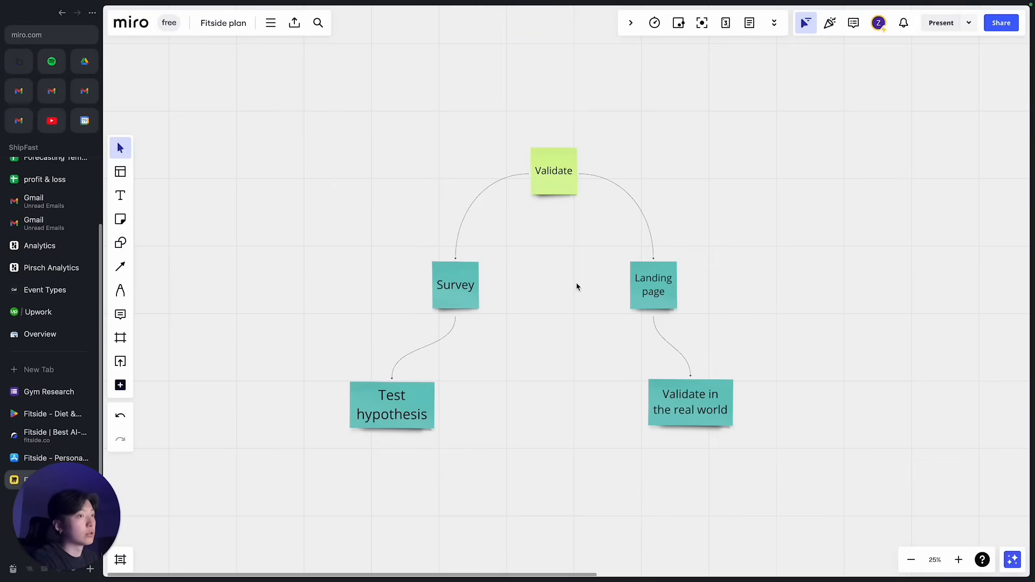
mouse_move(459, 423)
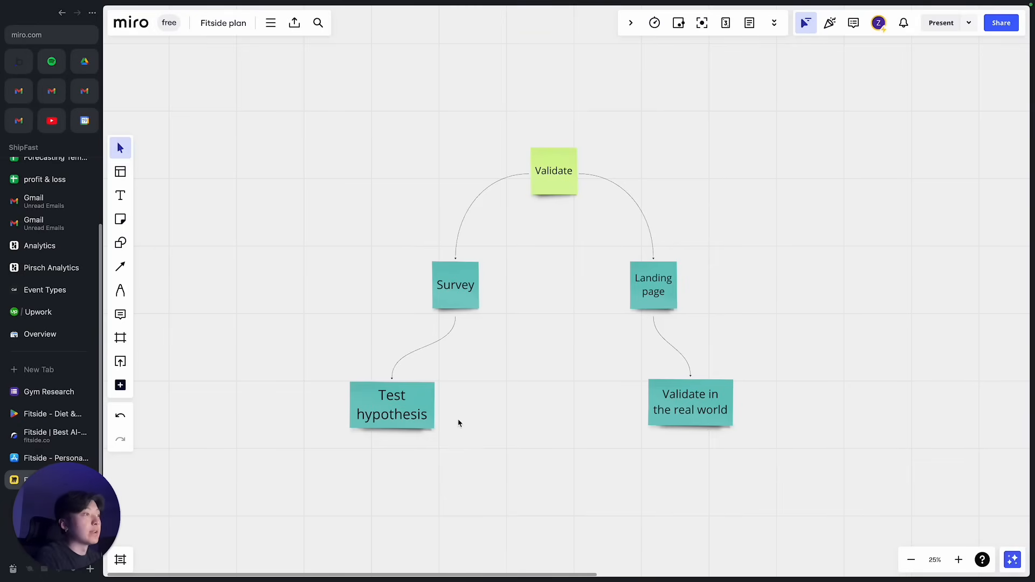
mouse_move(323, 358)
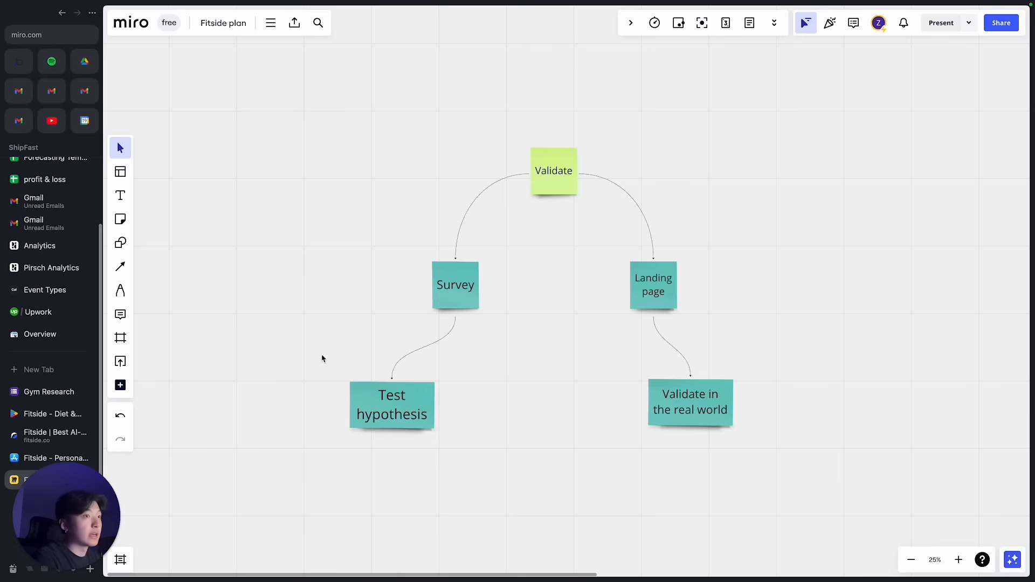
Switch from the Miro validation map to the Gym Research Google Form with 15 responses.
click(48, 391)
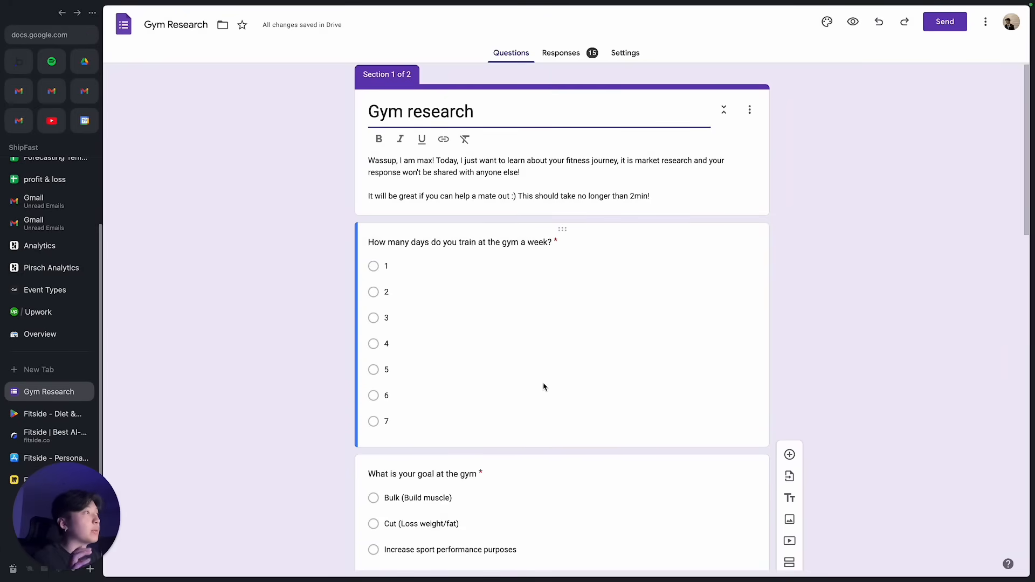
scroll(down, 3)
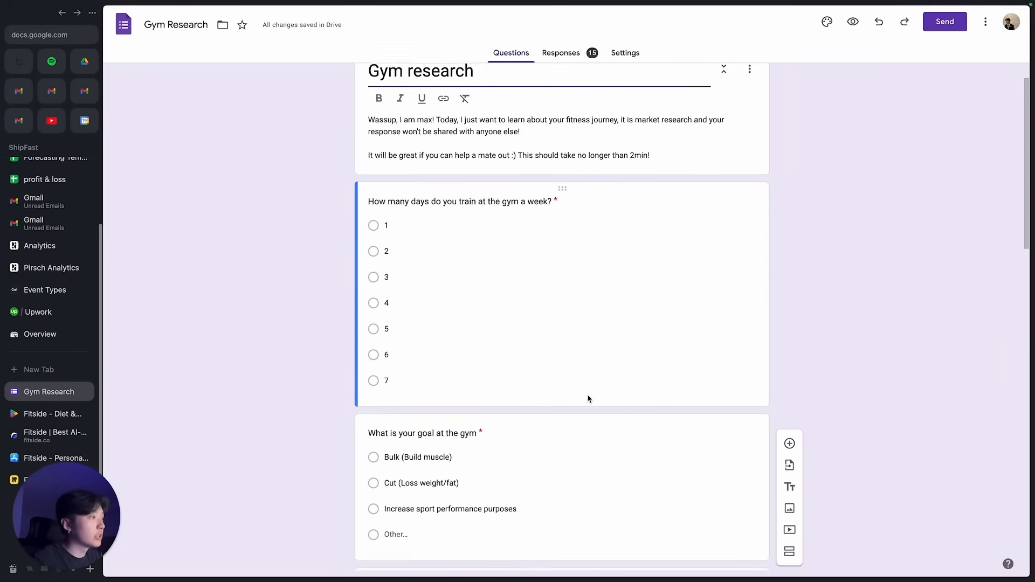
scroll(down, 3)
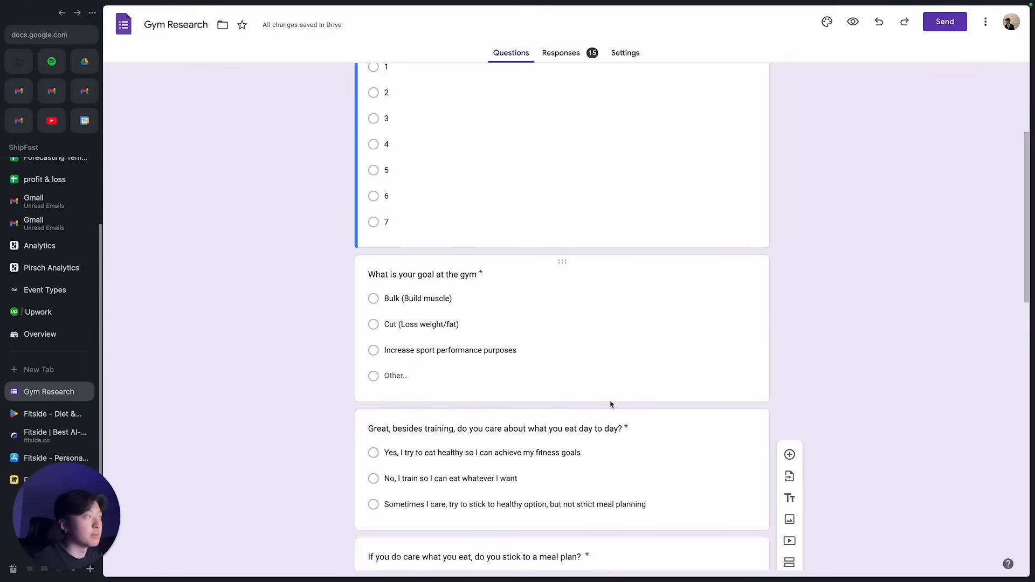
scroll(down, 3)
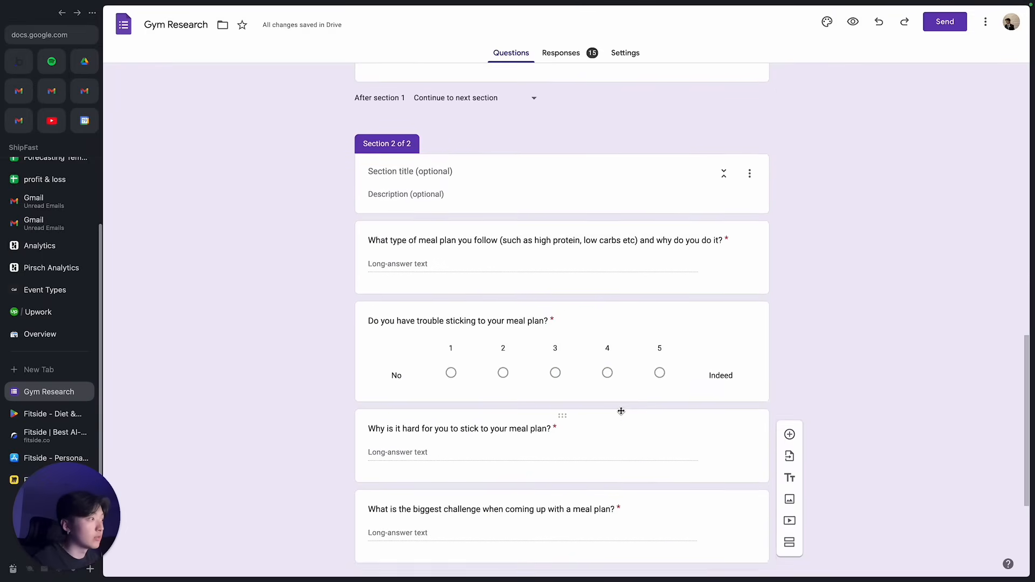
scroll(down, 3)
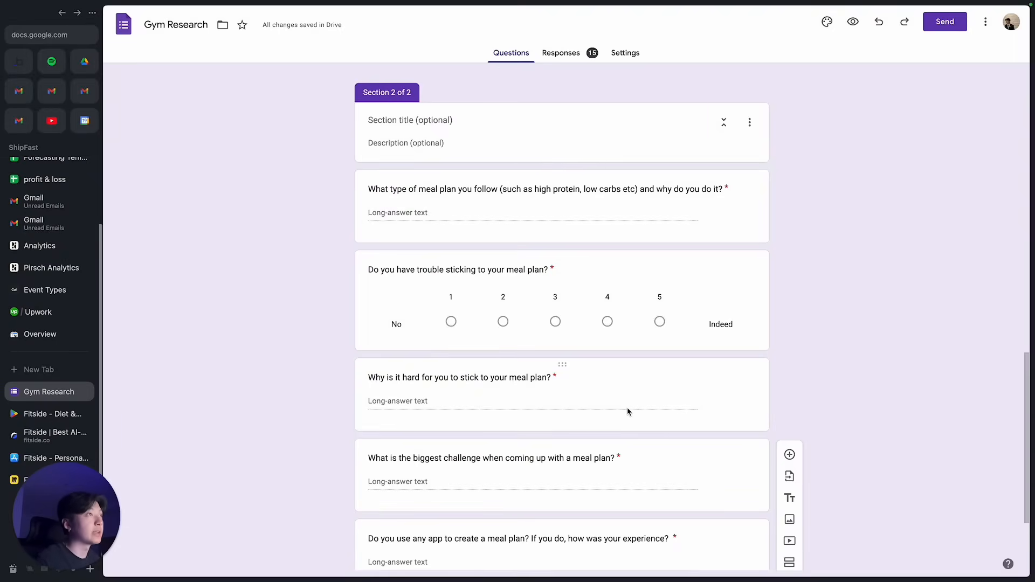
scroll(down, 3)
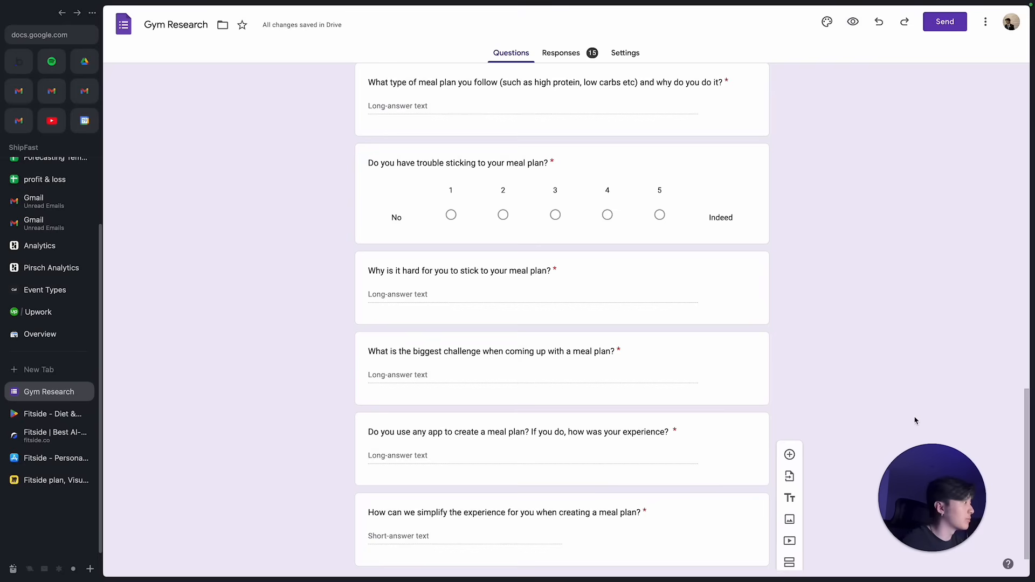
Return to the Fitside plan board and select, then deselect, the Landing page note.
click(49, 480)
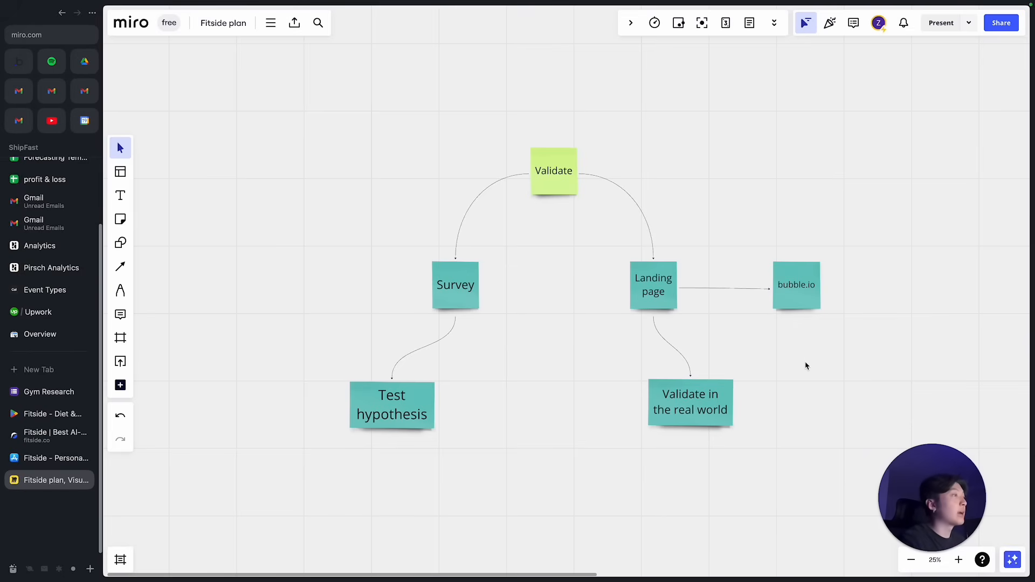
mouse_move(743, 339)
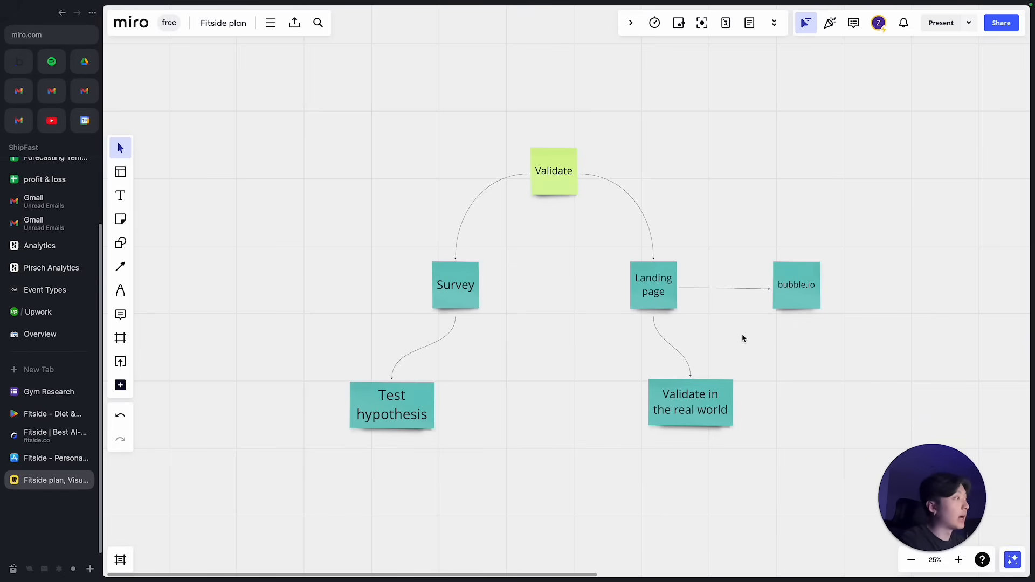
mouse_move(708, 336)
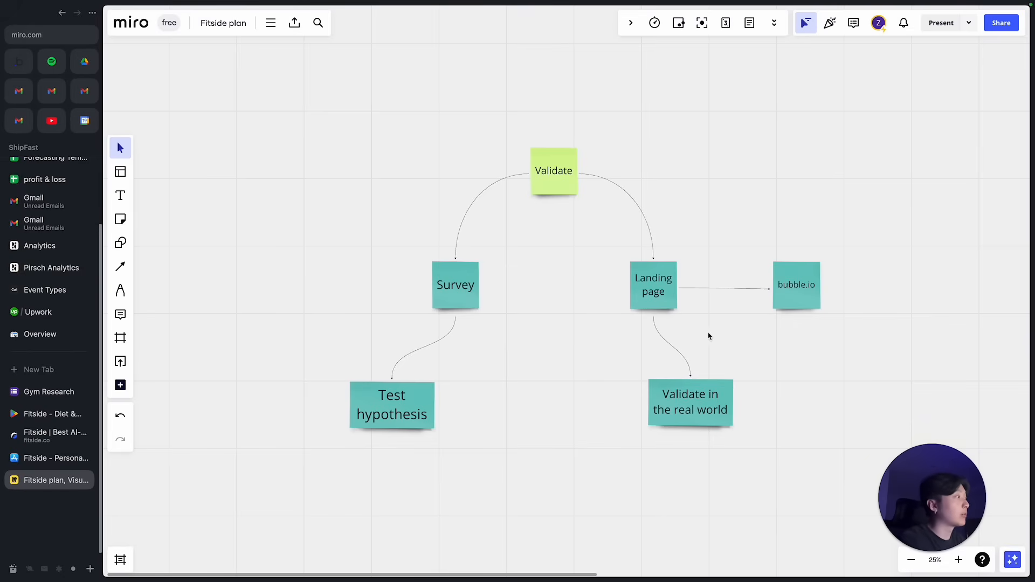
mouse_move(803, 298)
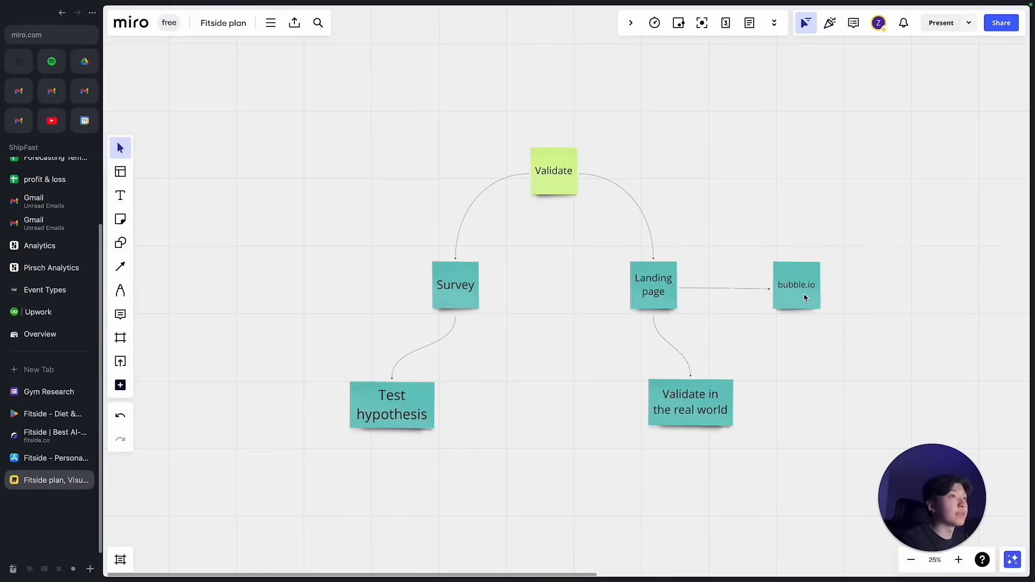
mouse_move(793, 335)
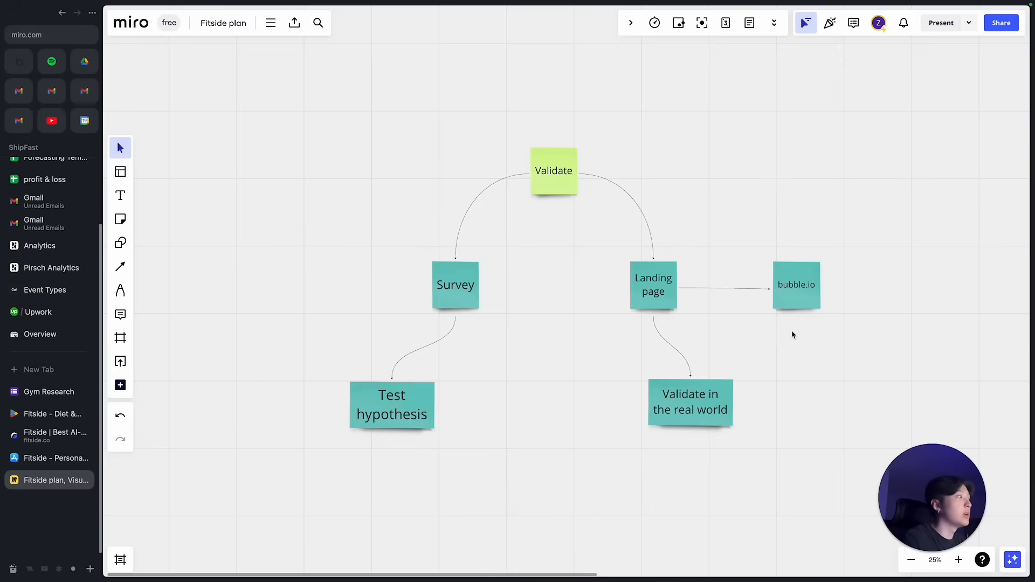
mouse_move(806, 355)
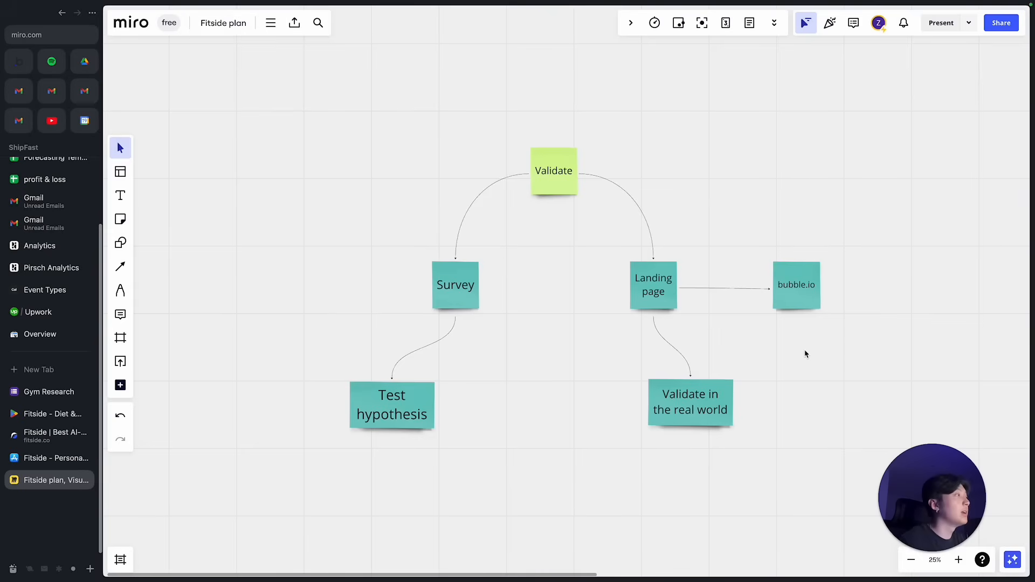
mouse_move(785, 369)
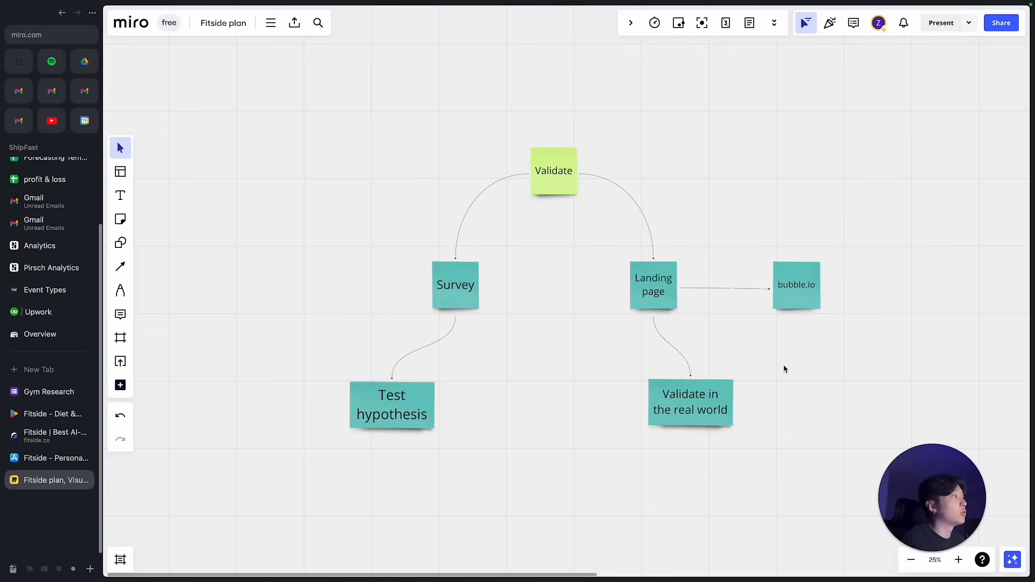
mouse_move(781, 362)
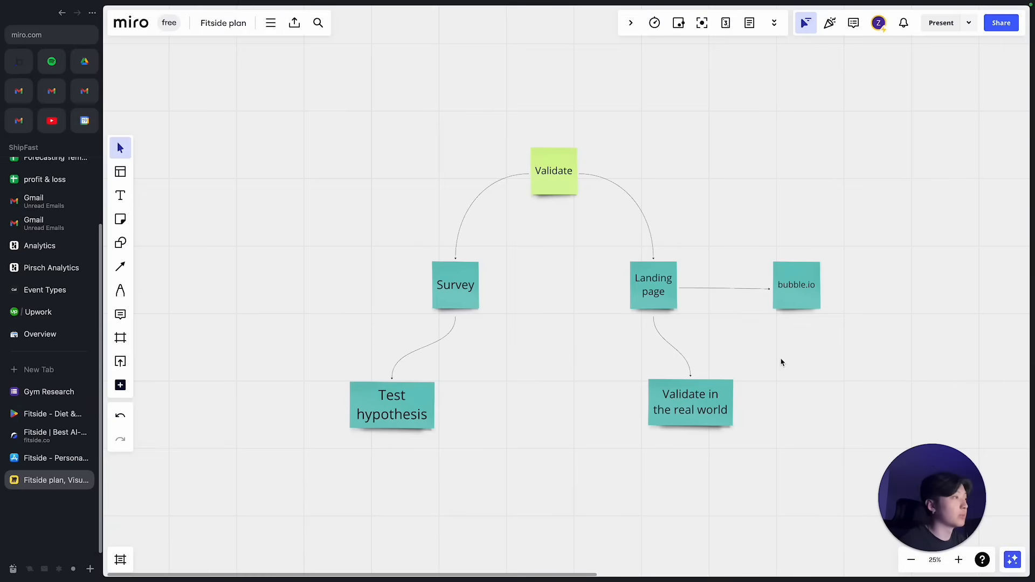
mouse_move(546, 350)
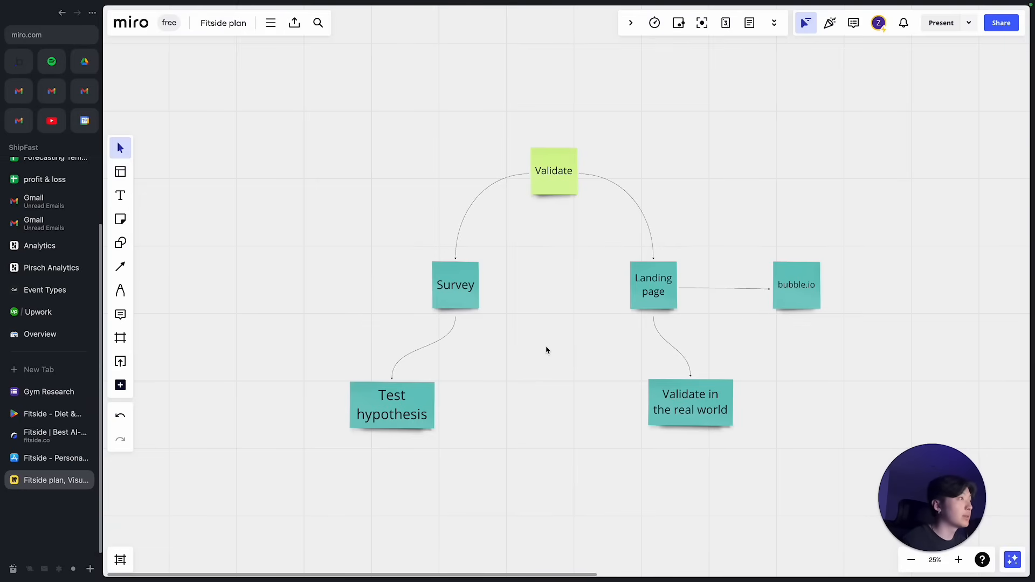
click(653, 285)
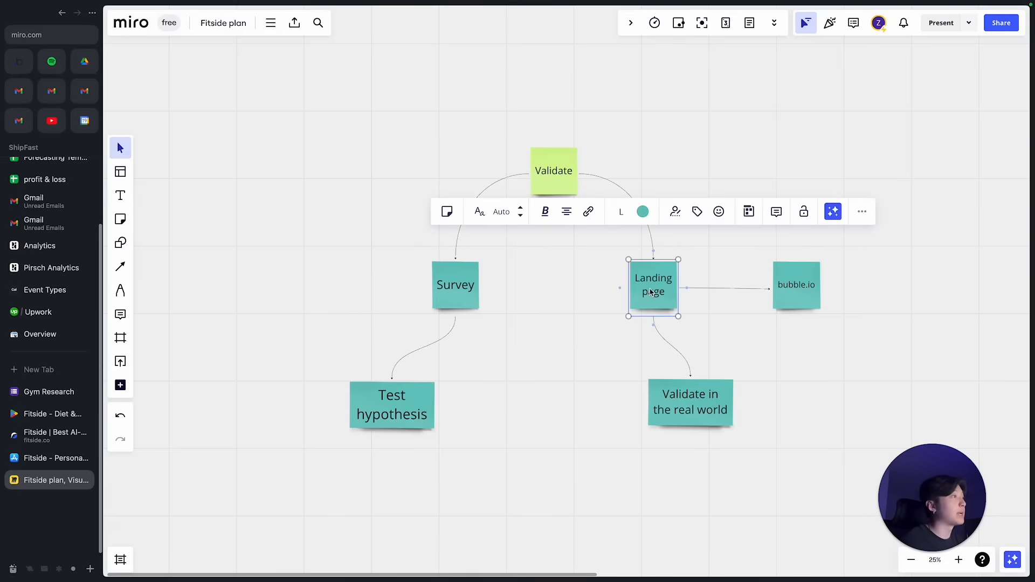
click(571, 306)
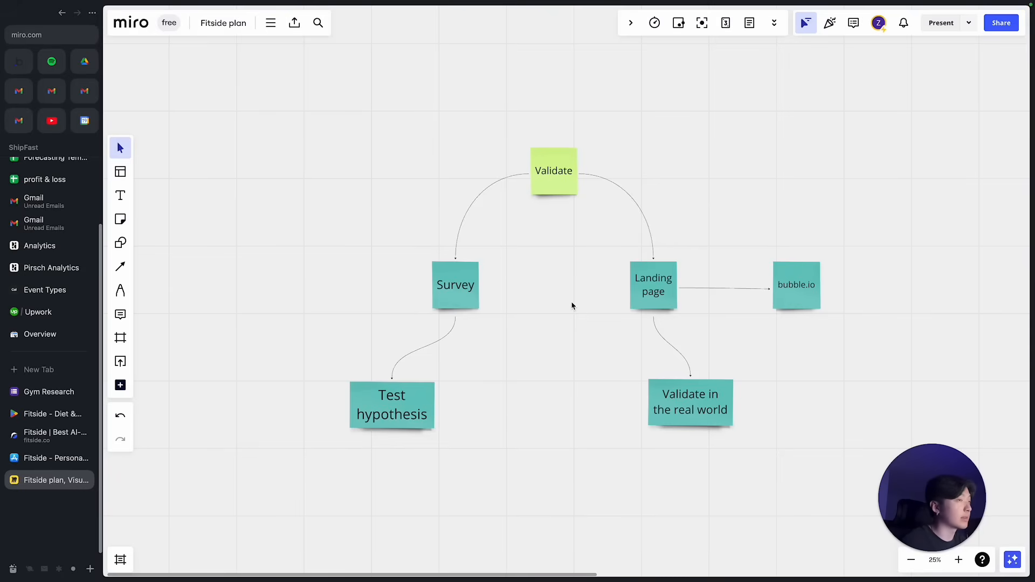
mouse_move(544, 300)
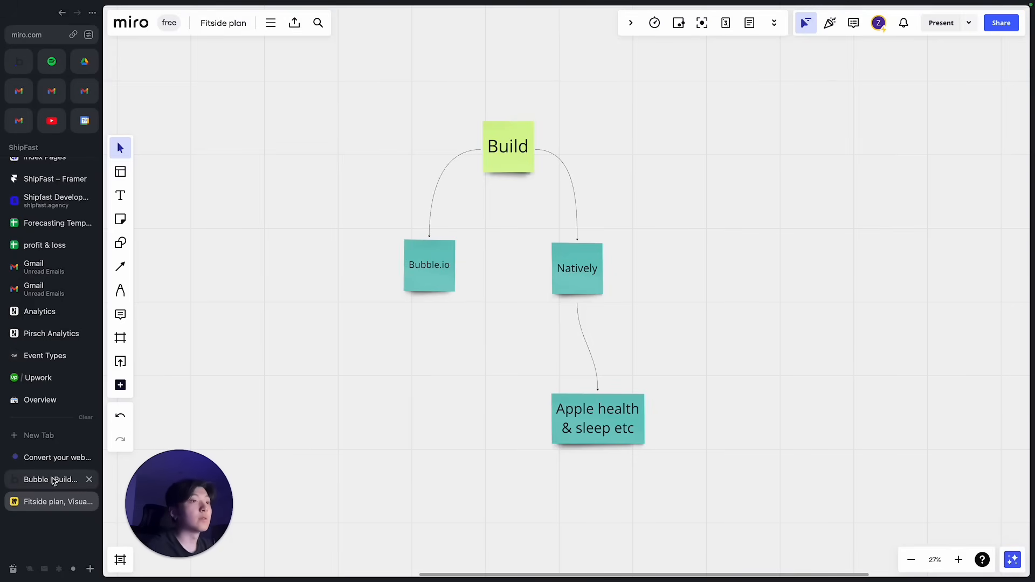
After viewing Bubble.io, Natively and Apple health & sleep, switch to Bubble's homepage.
click(46, 479)
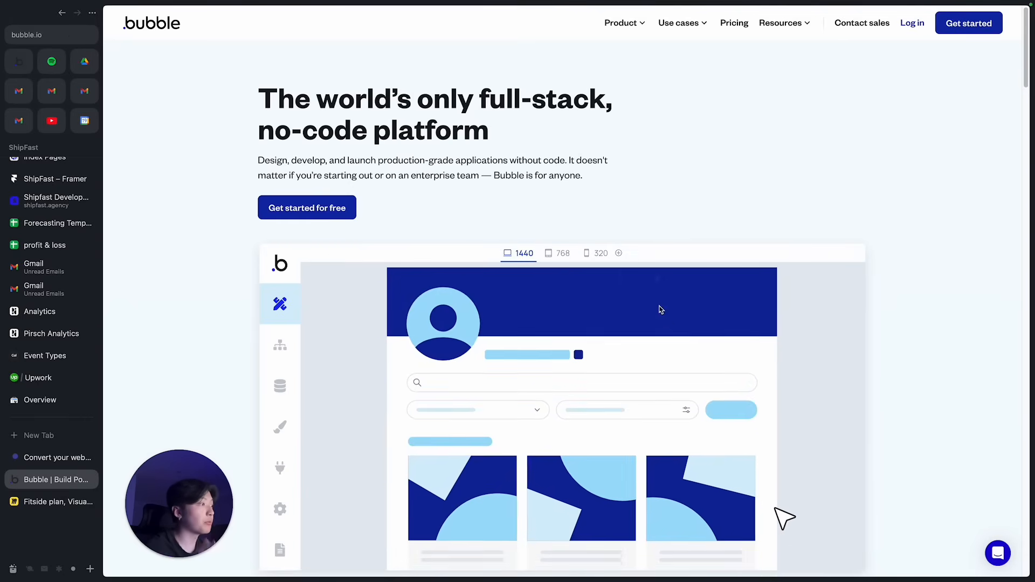
Scroll Bubble's no-code homepage briefly, then switch to the Natively website.
scroll(down, 3)
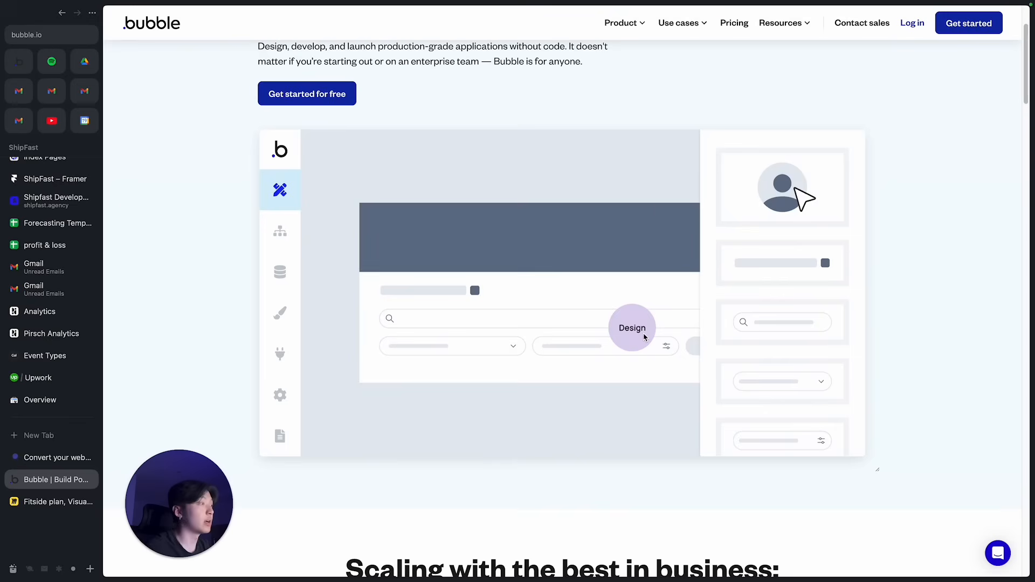
click(51, 458)
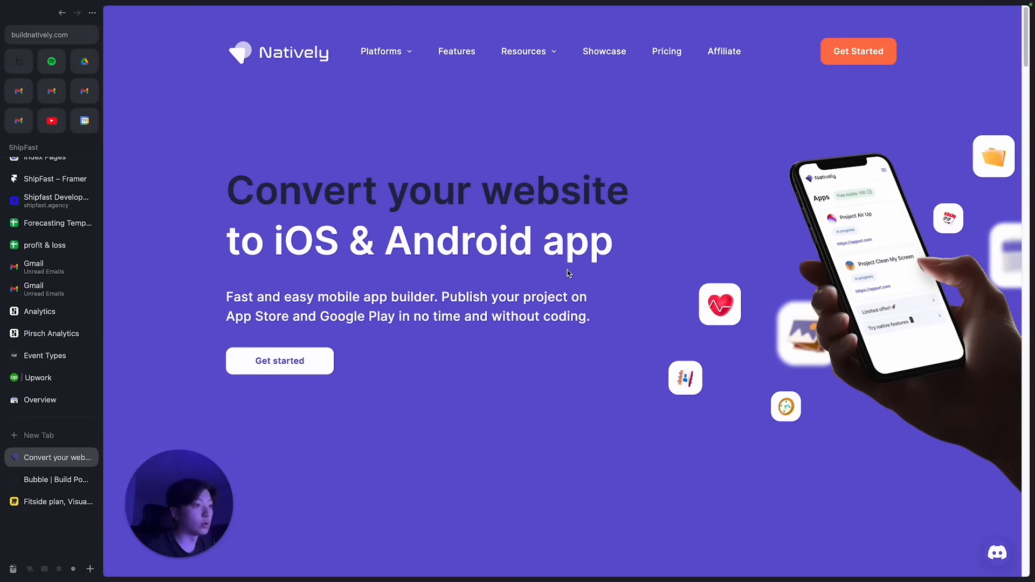
Scroll the Natively website-to-app homepage slightly.
scroll(down, 3)
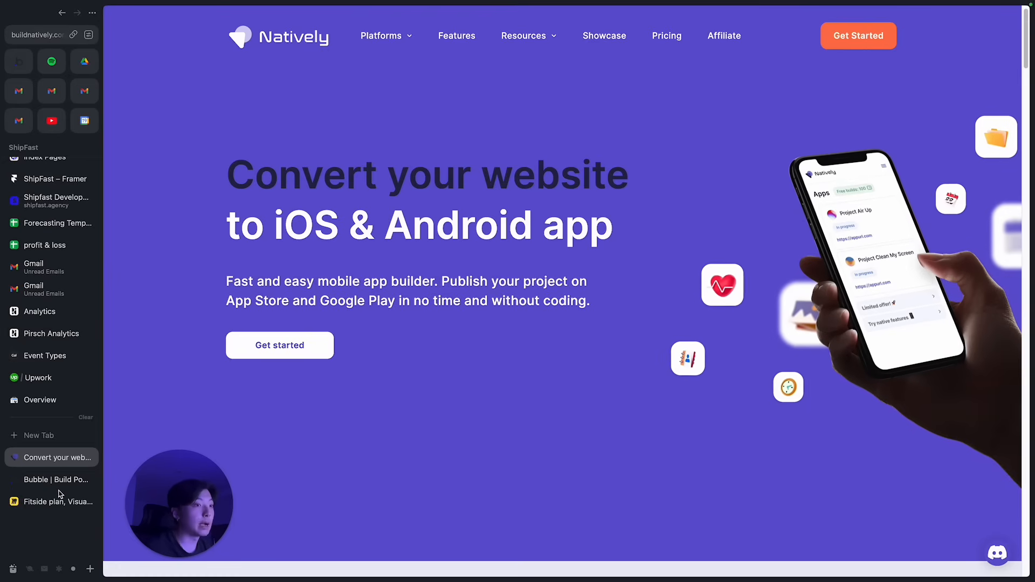
Back on the Fitside plan board, select the Apple health & sleep, Natively and Bubble.io notes in turn.
click(50, 502)
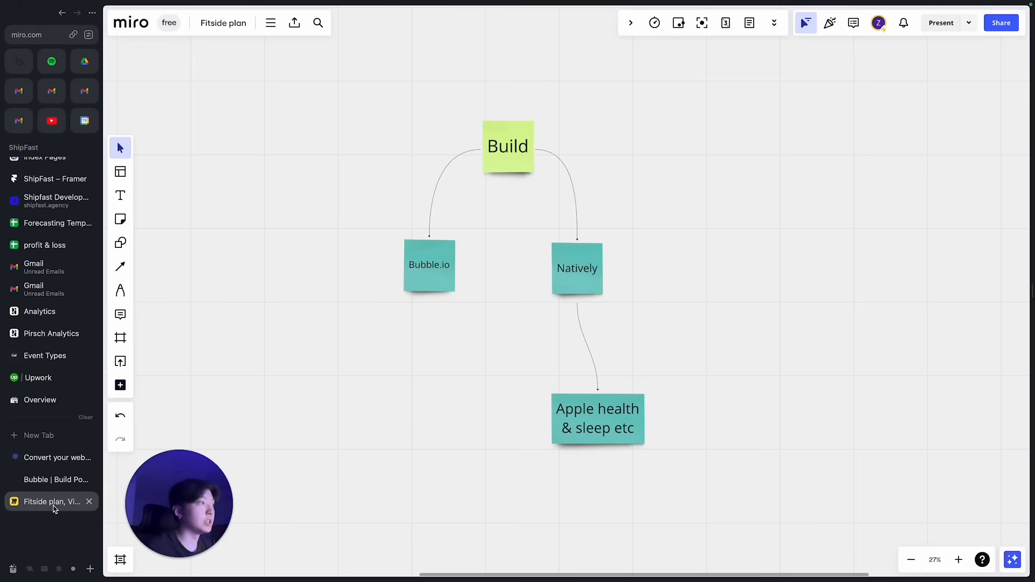
mouse_move(612, 428)
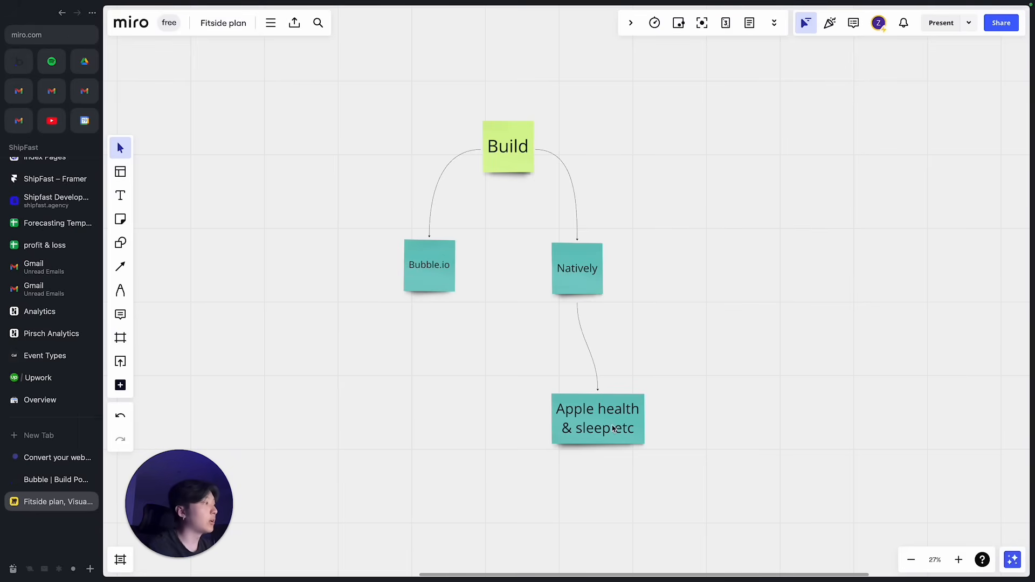
click(596, 418)
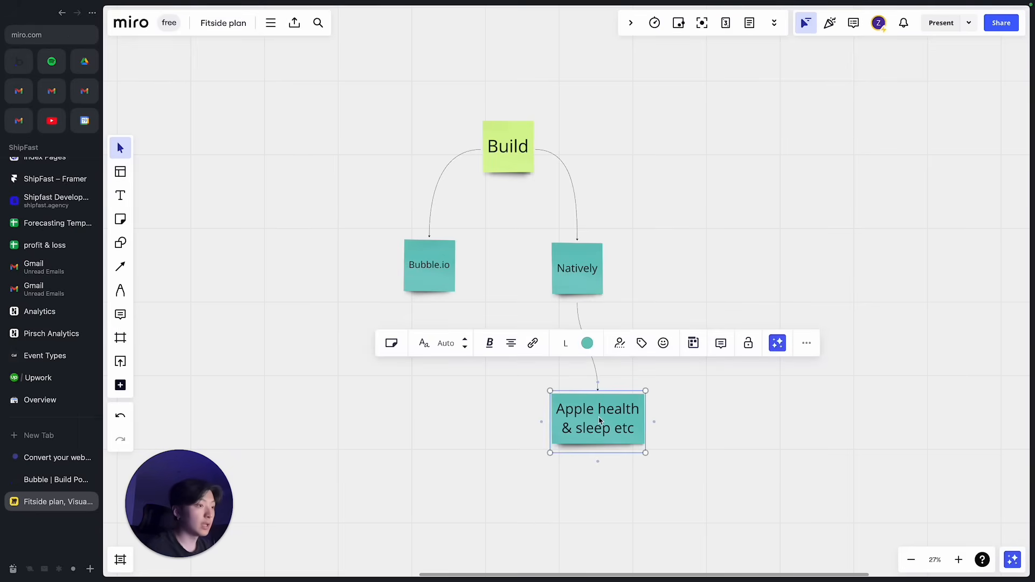
mouse_move(723, 429)
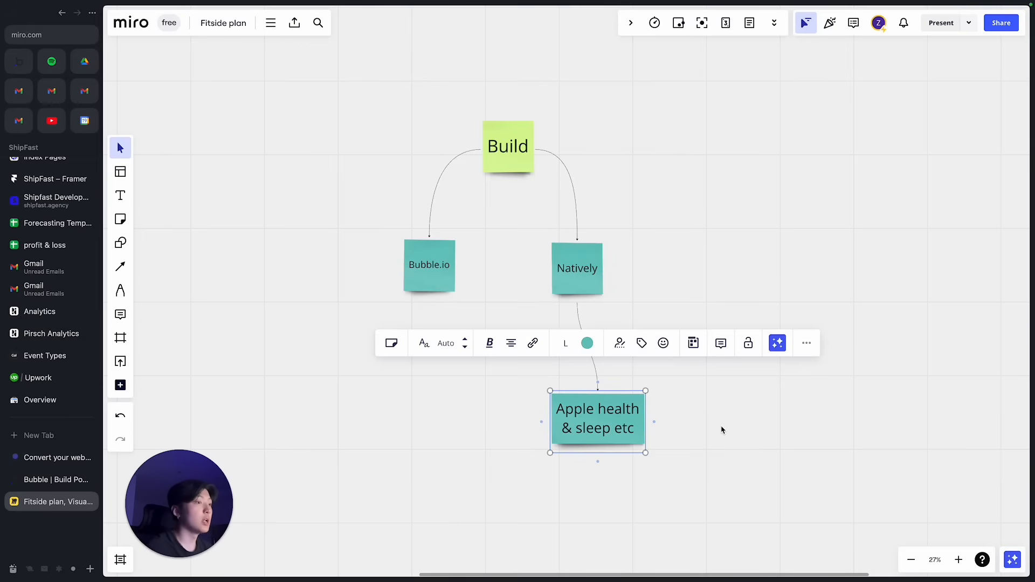
click(576, 269)
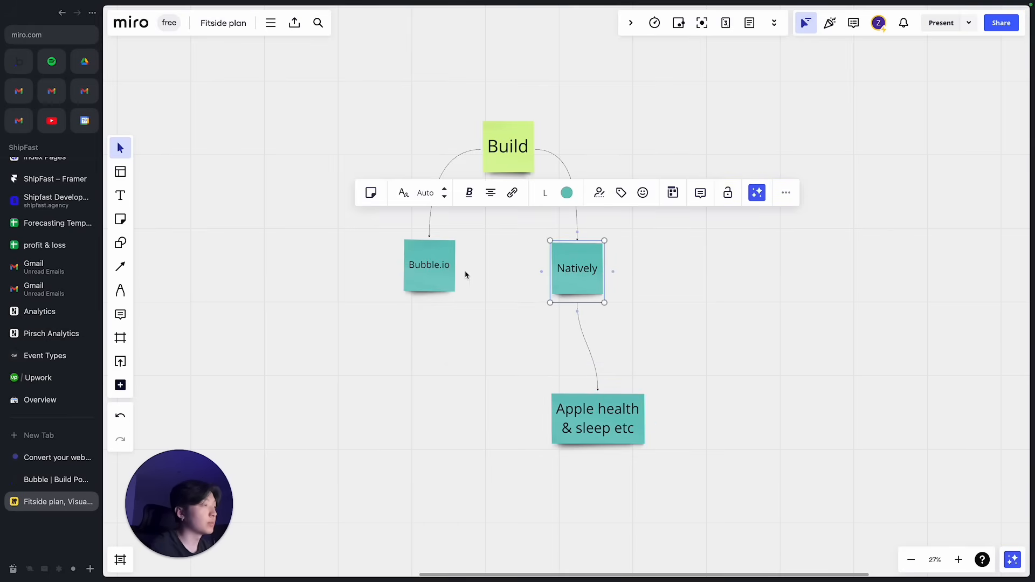
click(429, 264)
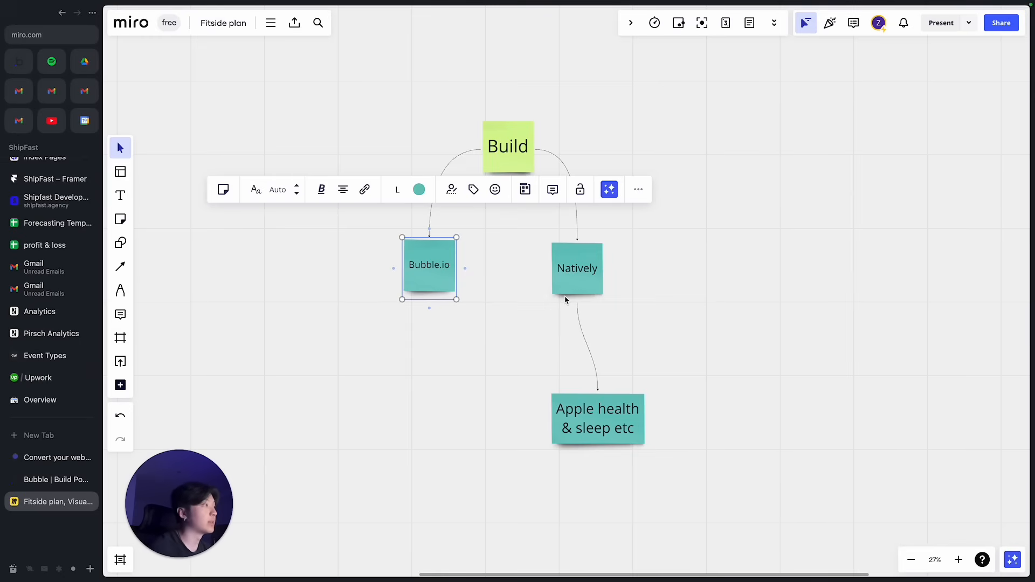
click(512, 291)
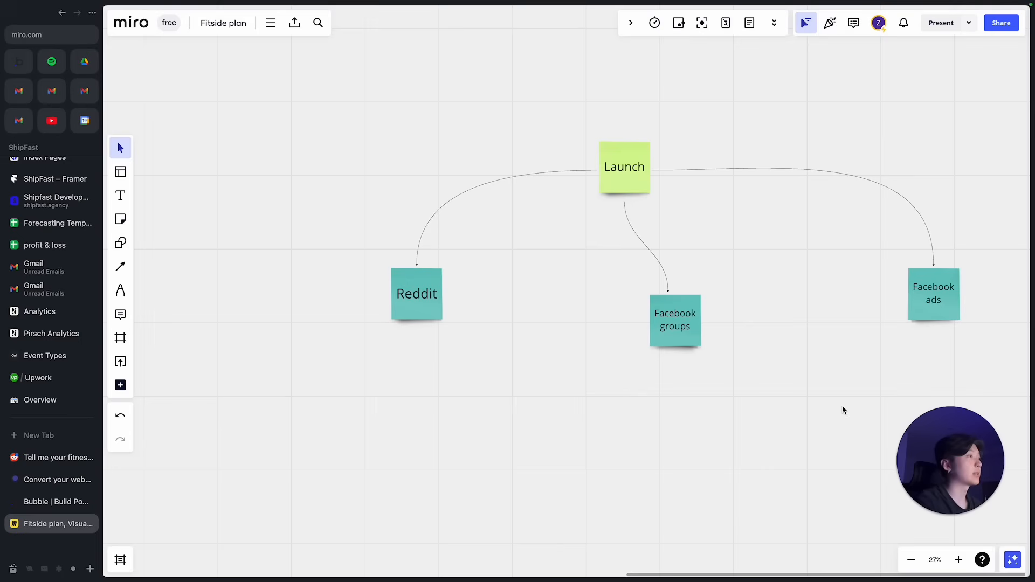
mouse_move(691, 323)
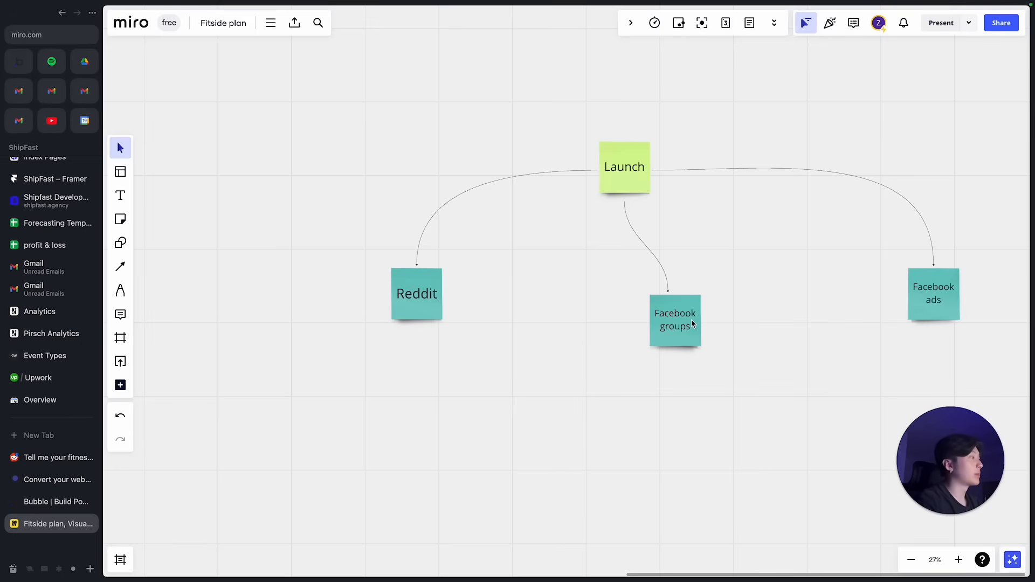
mouse_move(720, 339)
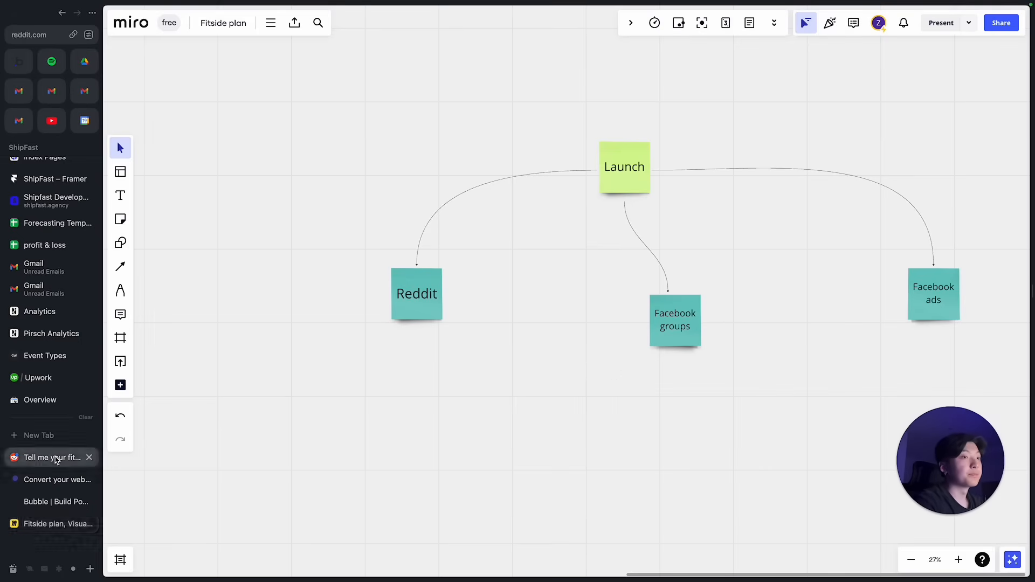
Review the Reddit workout-plan thread and the poster's post performance stats, then return to Miro.
click(50, 457)
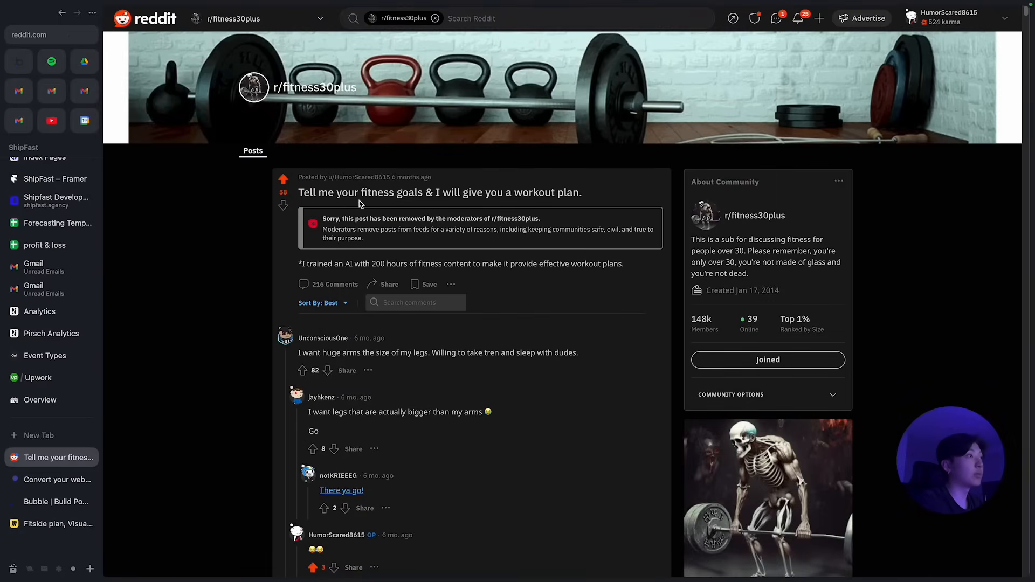
mouse_move(492, 208)
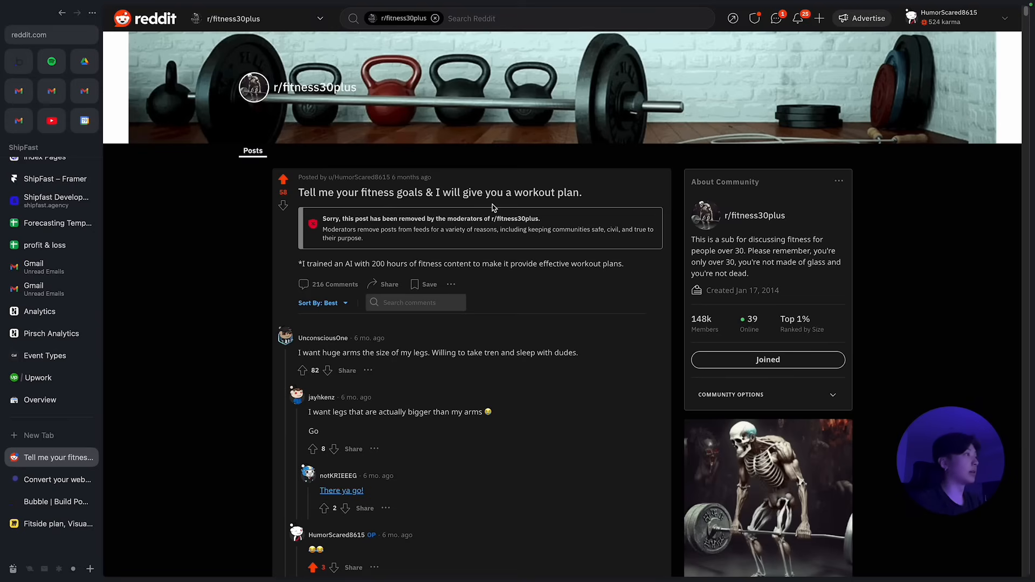
mouse_move(609, 259)
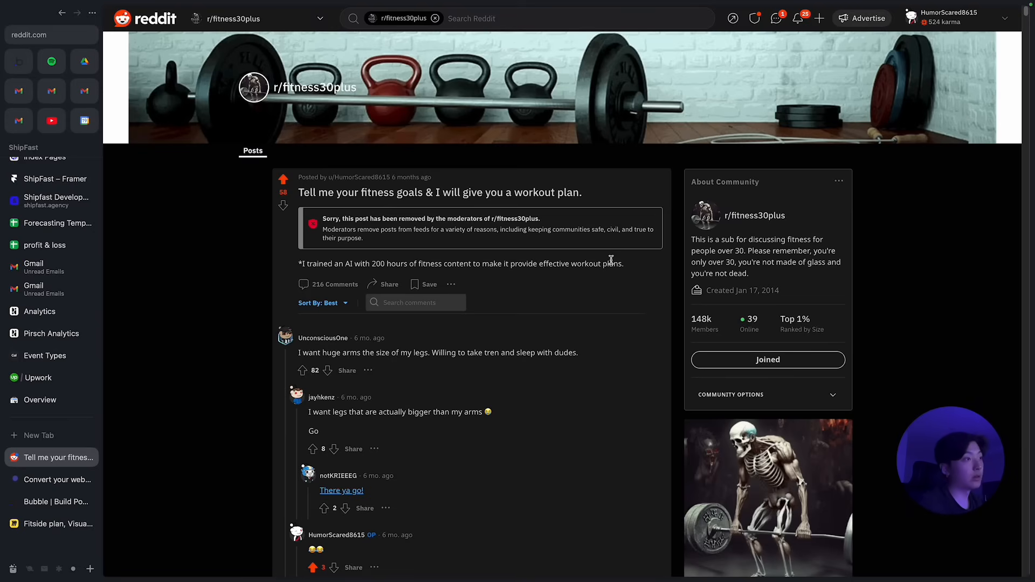
mouse_move(569, 291)
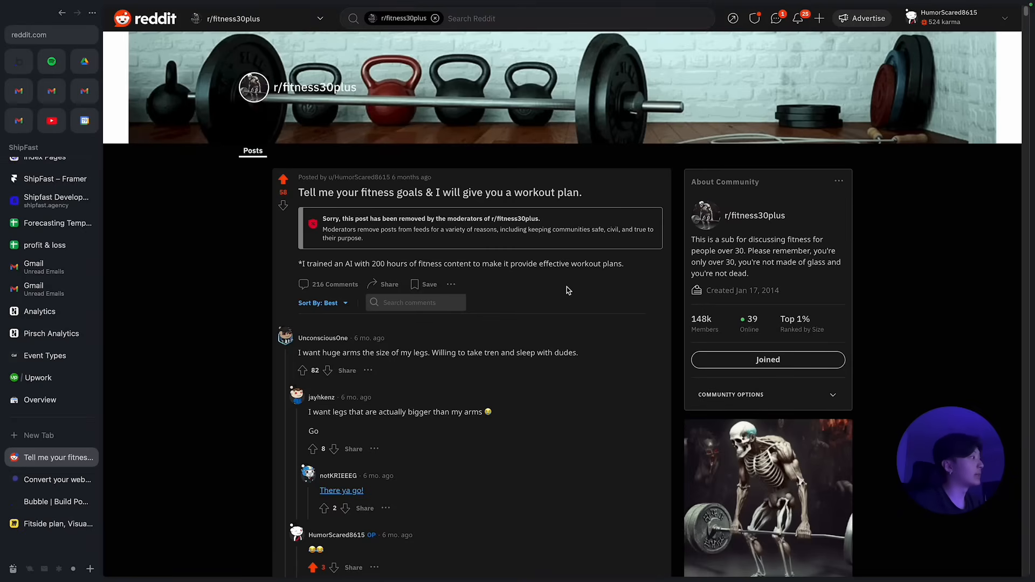
mouse_move(320, 289)
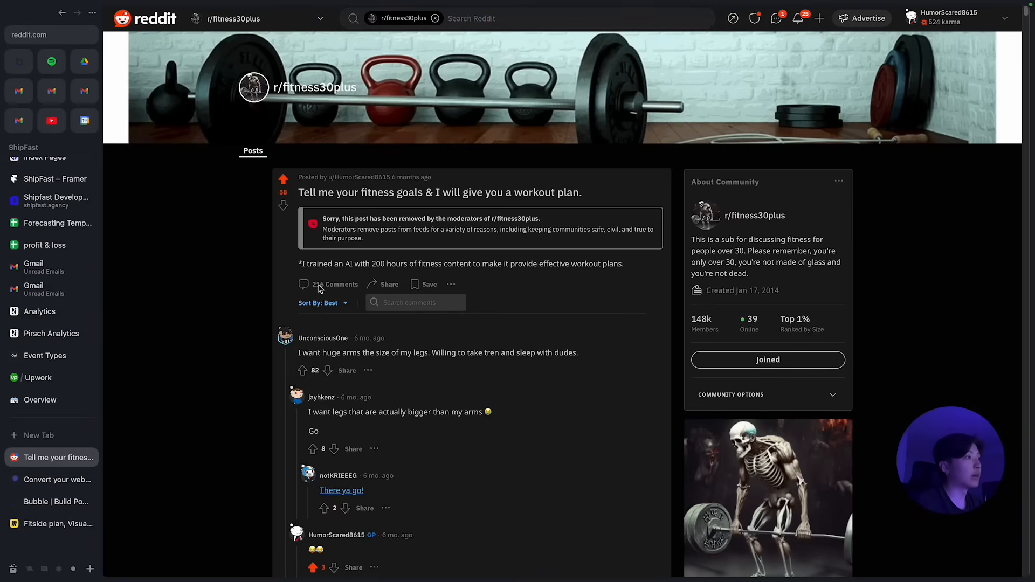
scroll(down, 3)
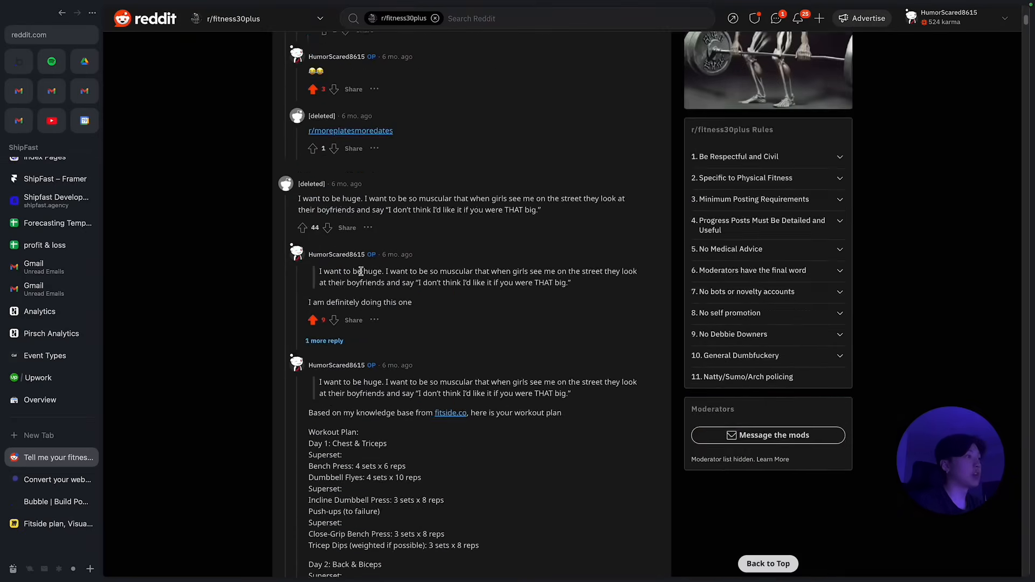
scroll(down, 3)
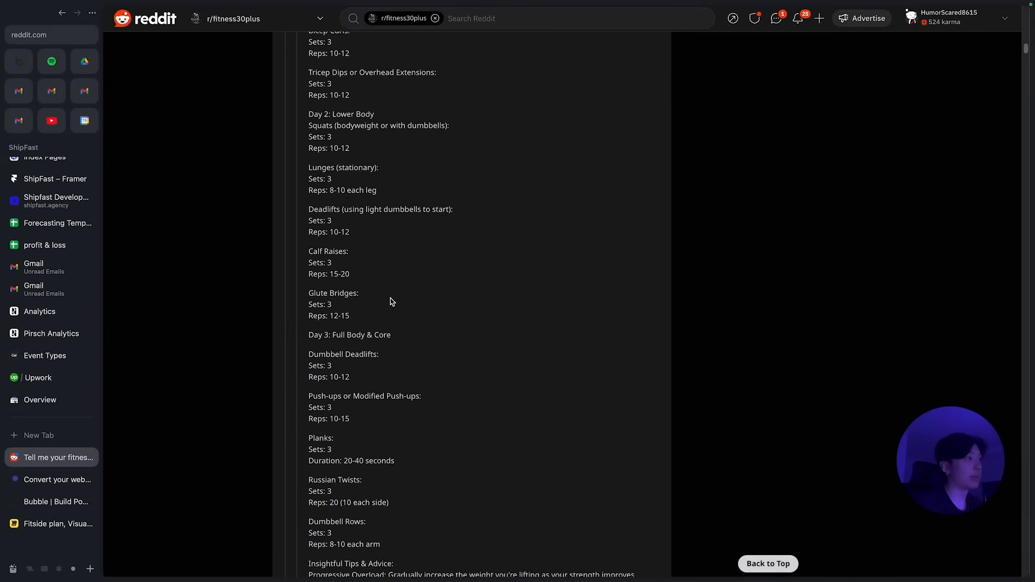
click(949, 12)
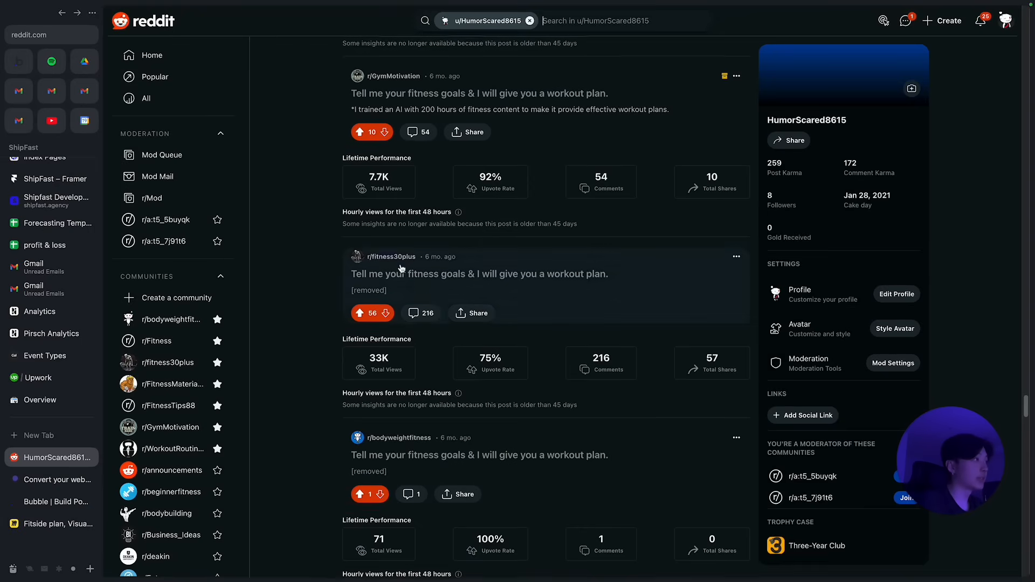
scroll(down, 3)
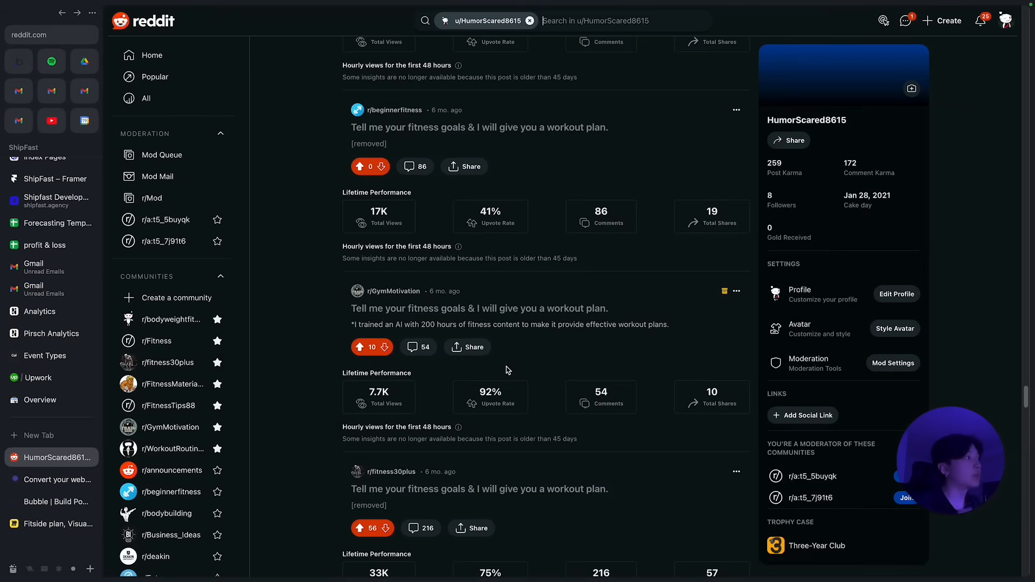
mouse_move(503, 375)
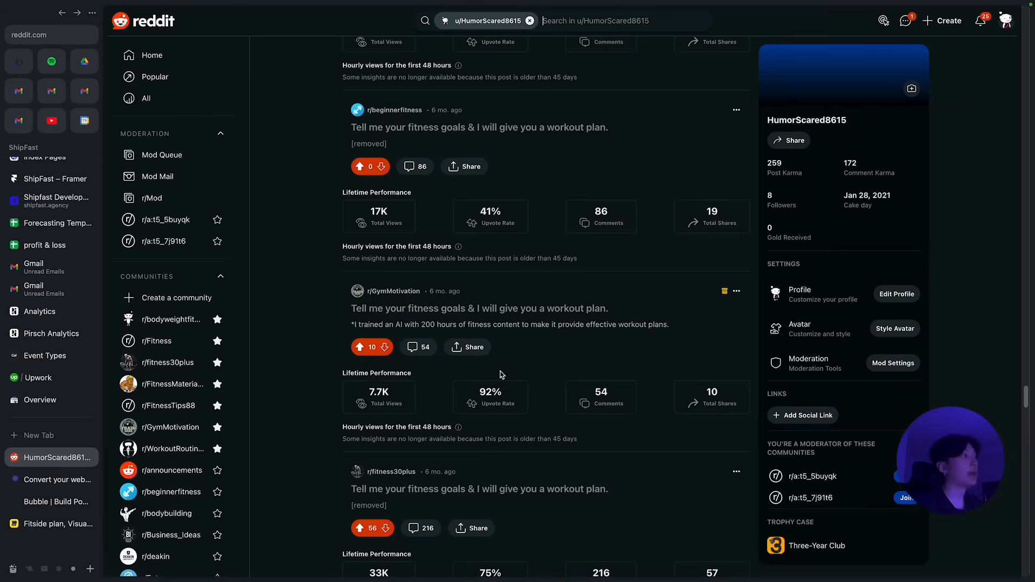
click(56, 531)
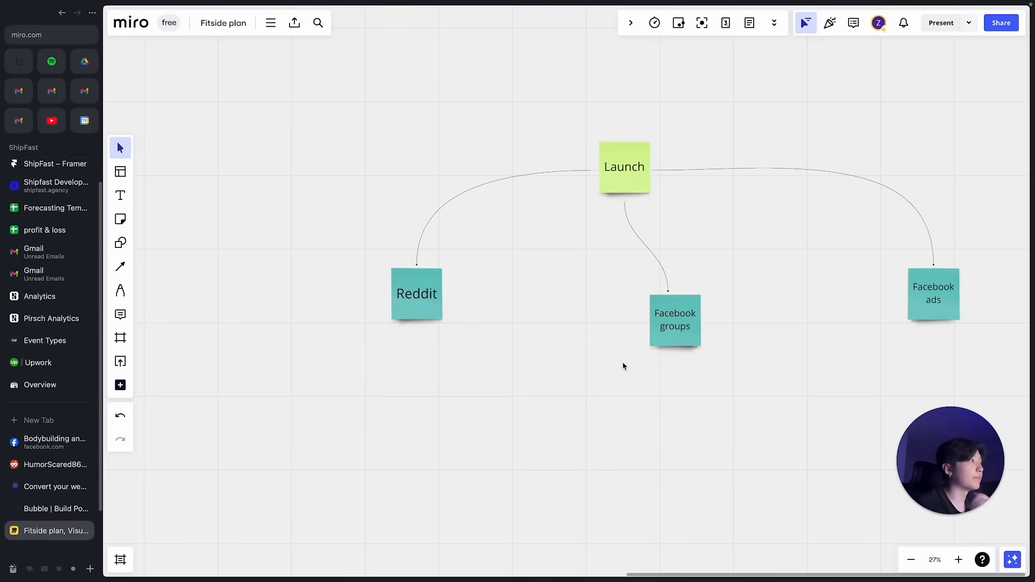
Browse the Facebook chest workout group posts, open Bodybuilding and Fitness, then switch to Ads Manager.
click(55, 442)
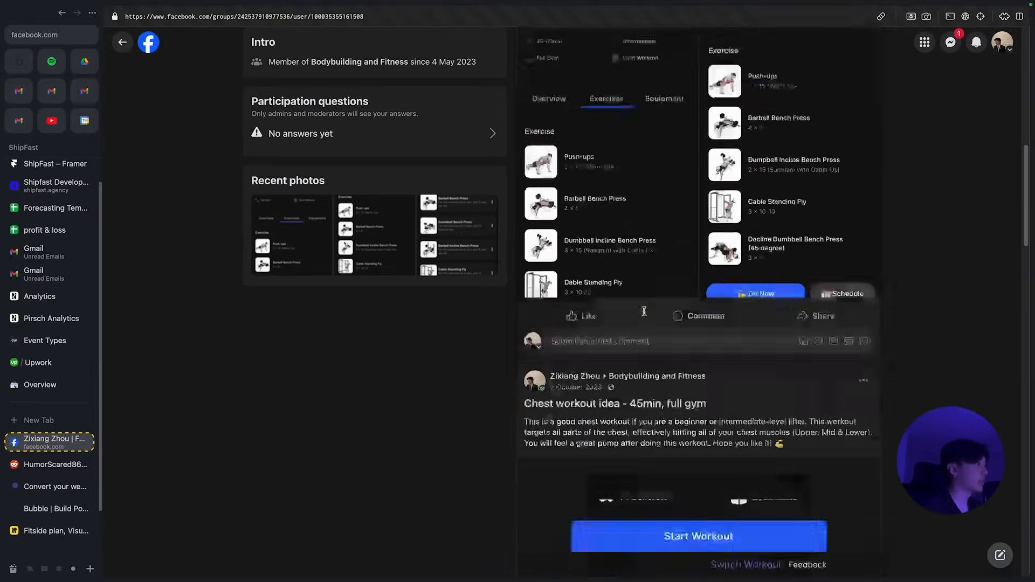
scroll(down, 3)
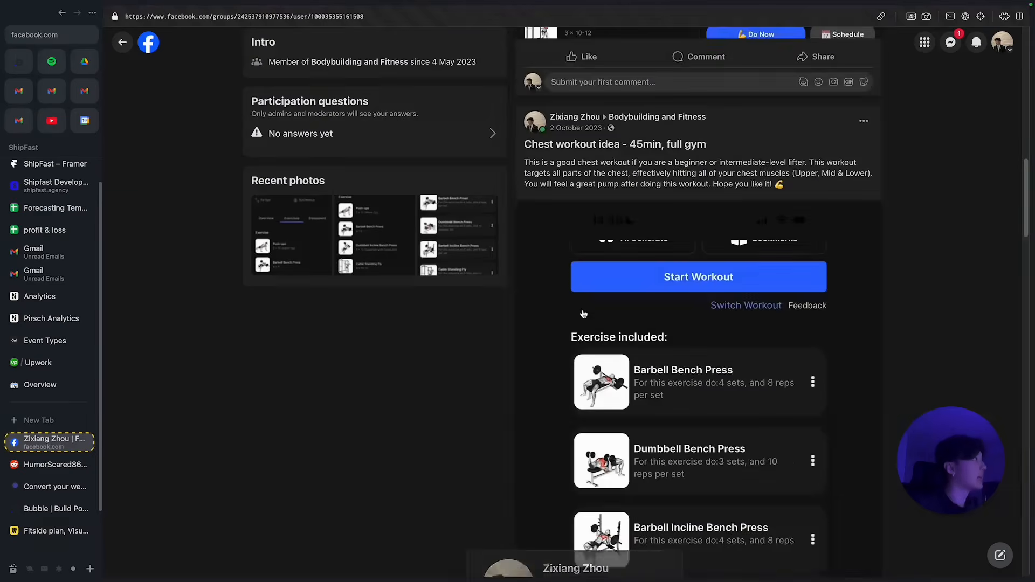
scroll(up, 3)
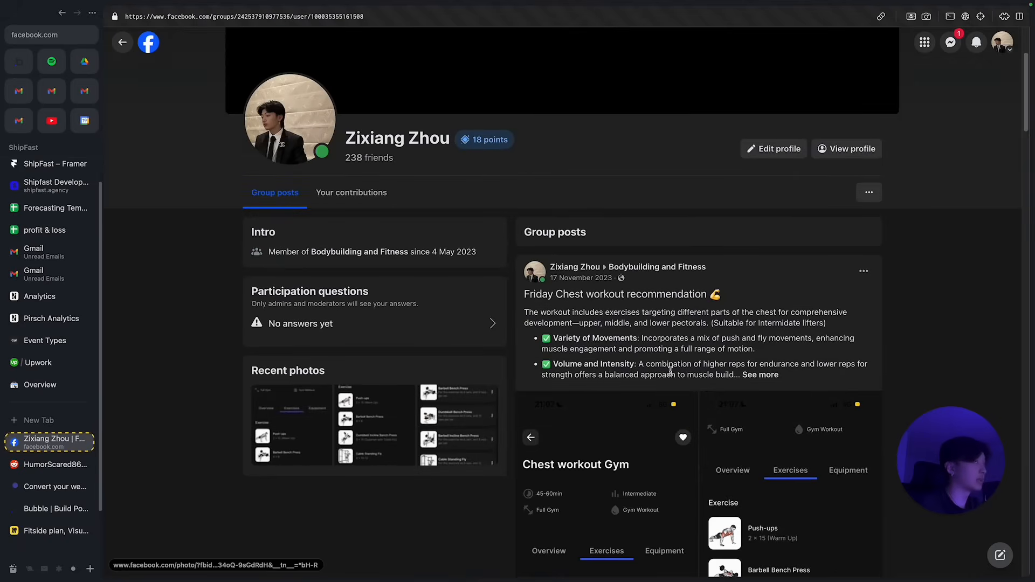
click(123, 42)
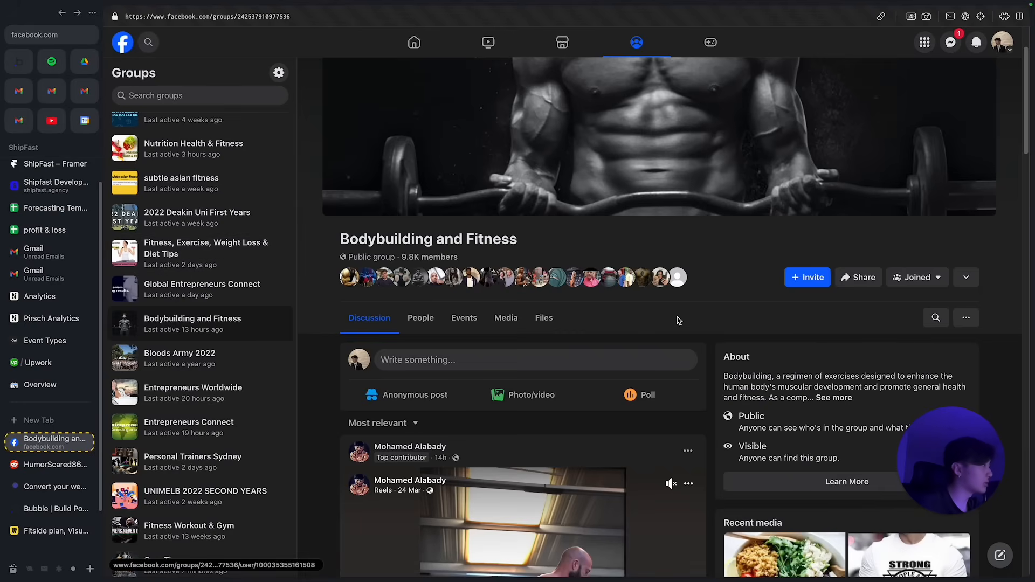
click(50, 531)
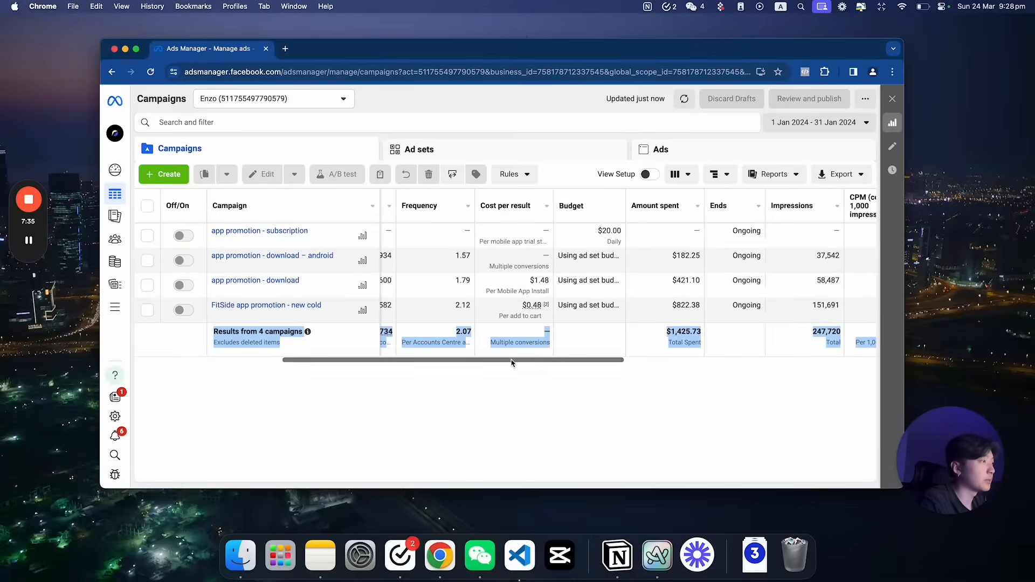
Drill from the FitSide app promotion - new cold campaign into the big 5 country - apple ad set's ads to the reddit ad.
click(146, 310)
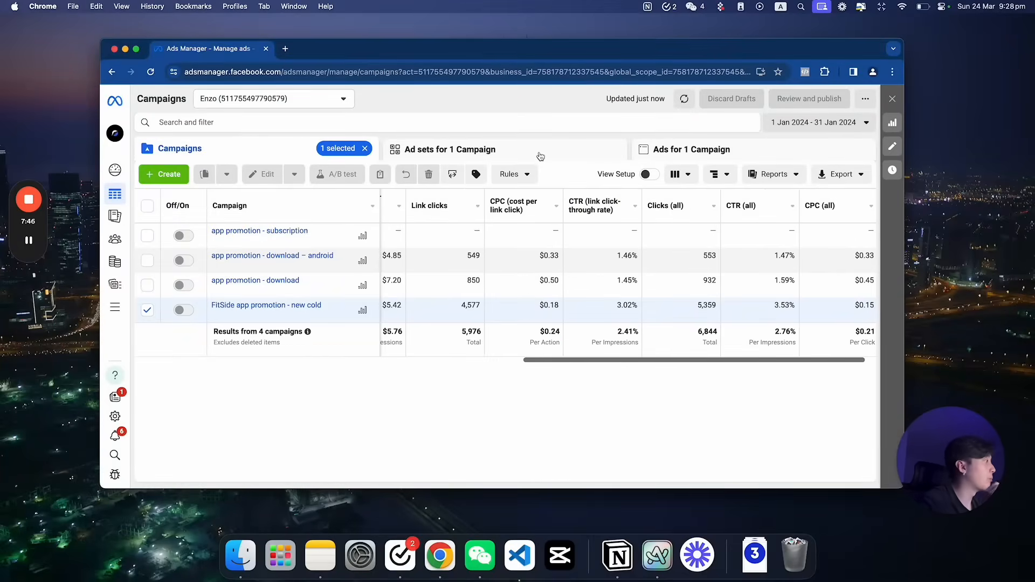
click(450, 150)
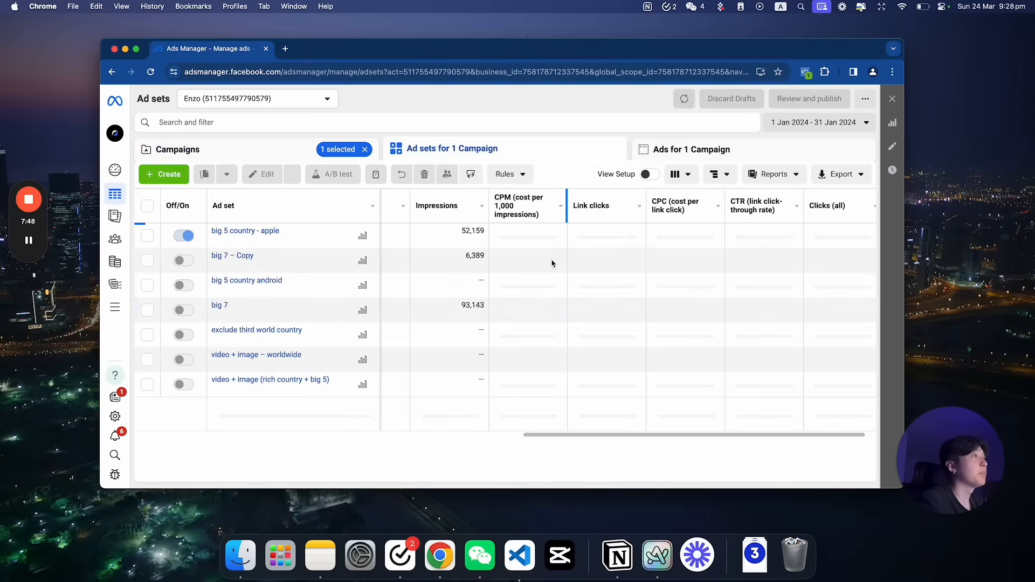
click(146, 236)
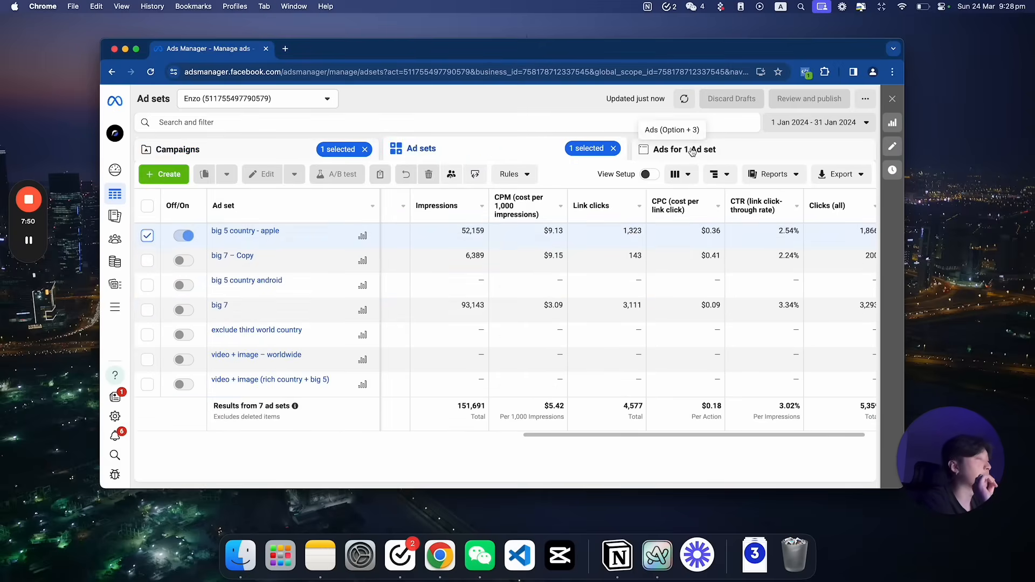
click(687, 149)
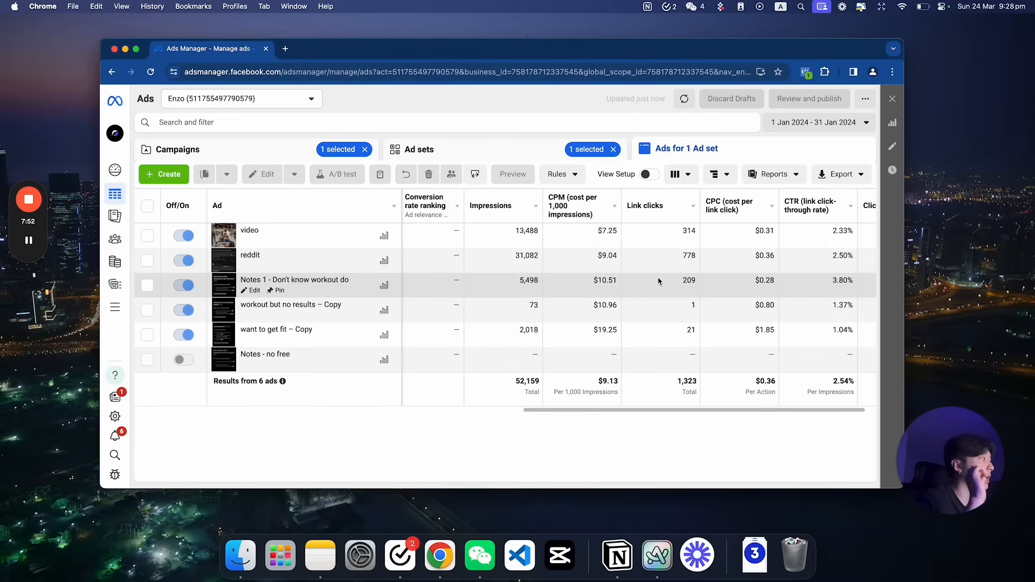
scroll(left, 3)
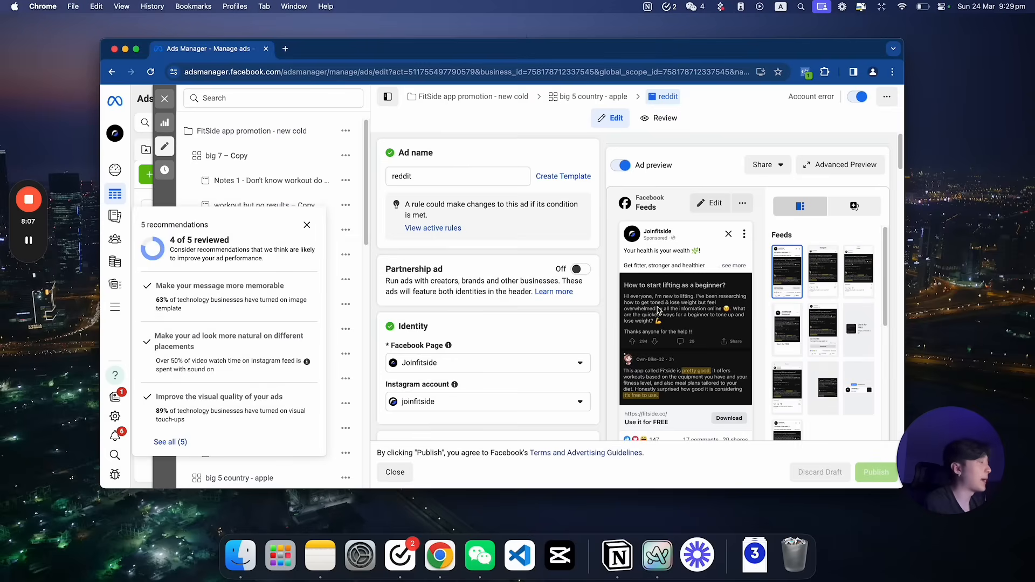
Dismiss the 5 recommendations panel over the reddit ad editor.
click(307, 225)
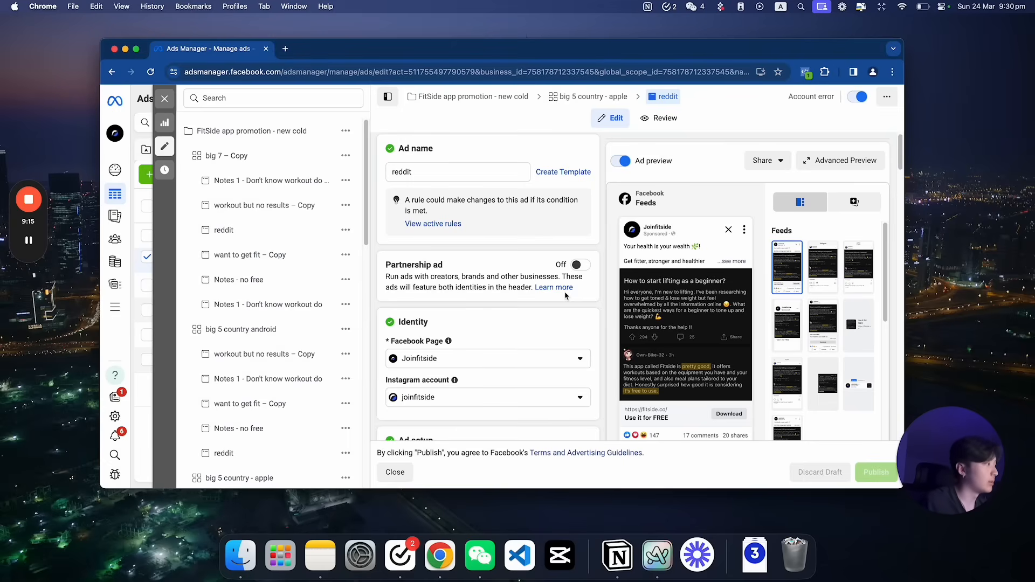
mouse_move(554, 288)
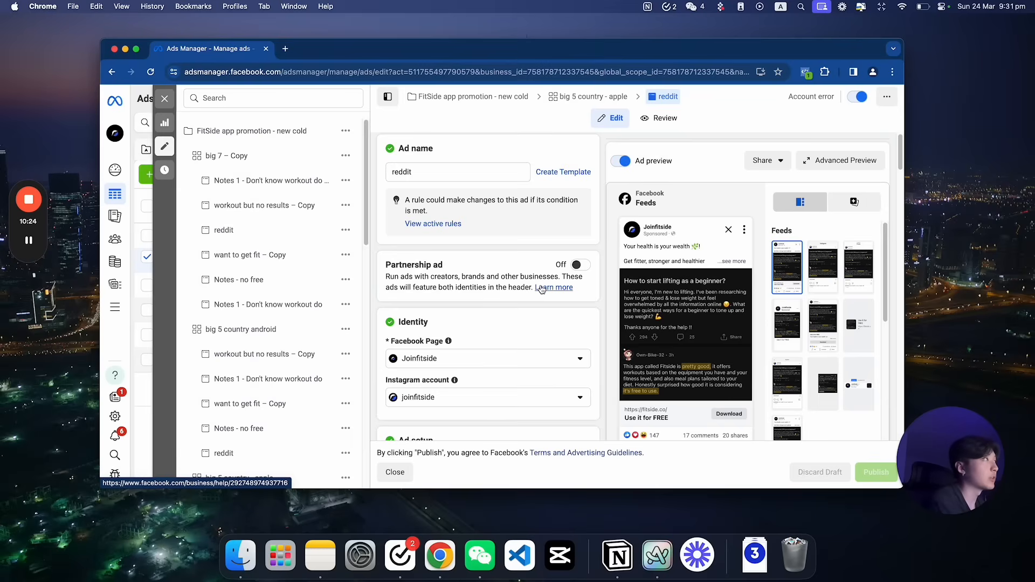
mouse_move(168, 284)
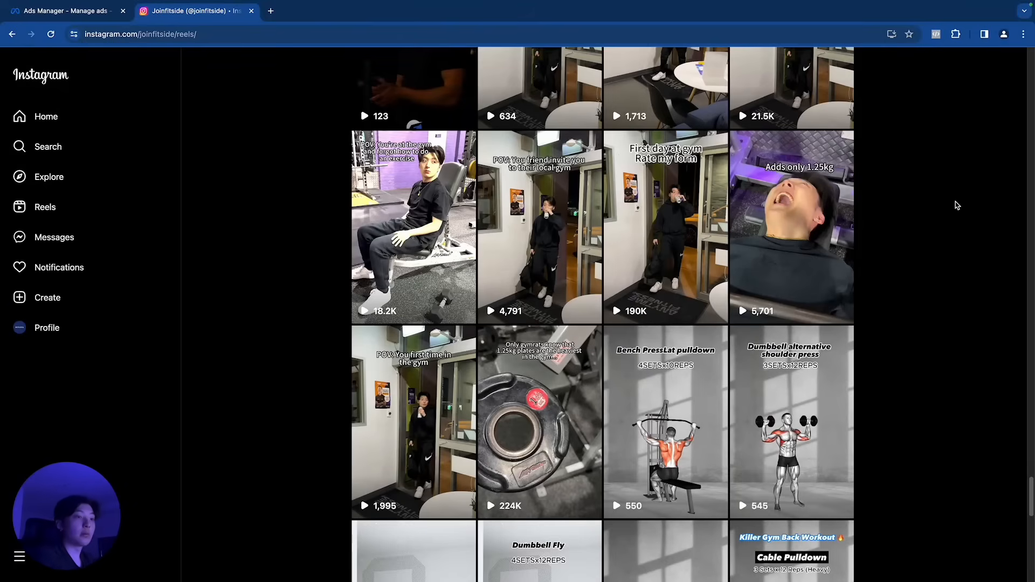
mouse_move(903, 215)
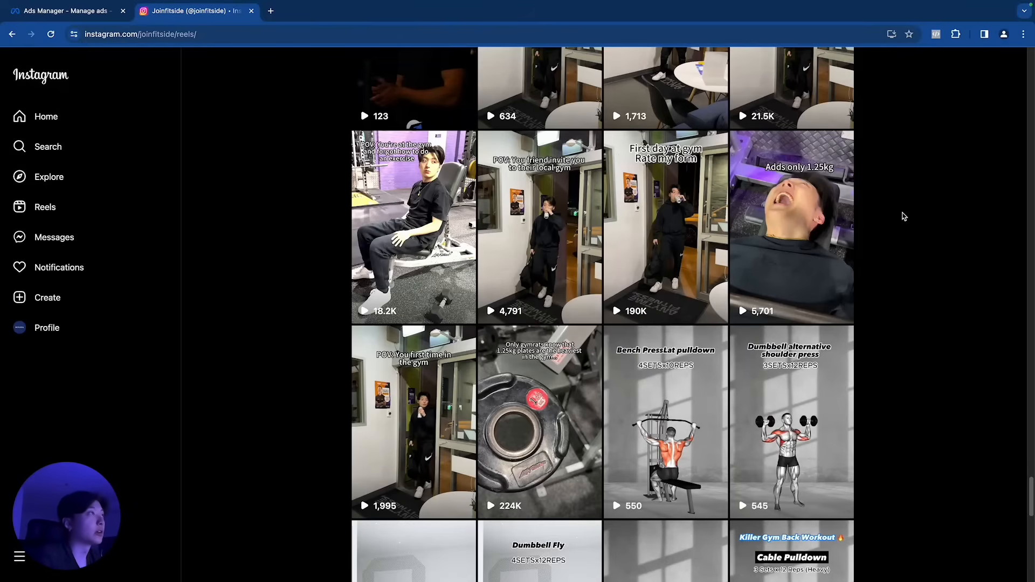
mouse_move(918, 223)
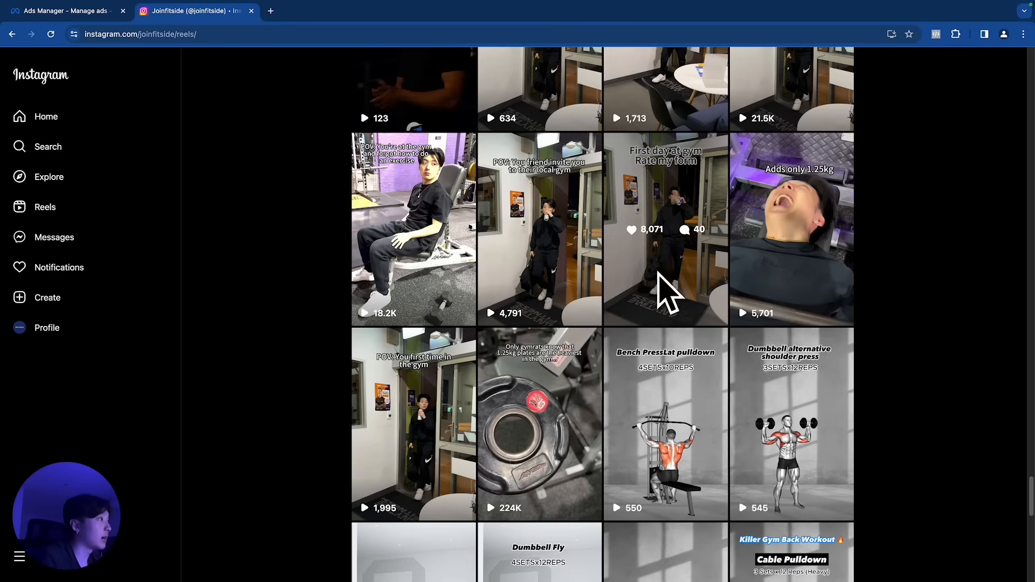
mouse_move(859, 371)
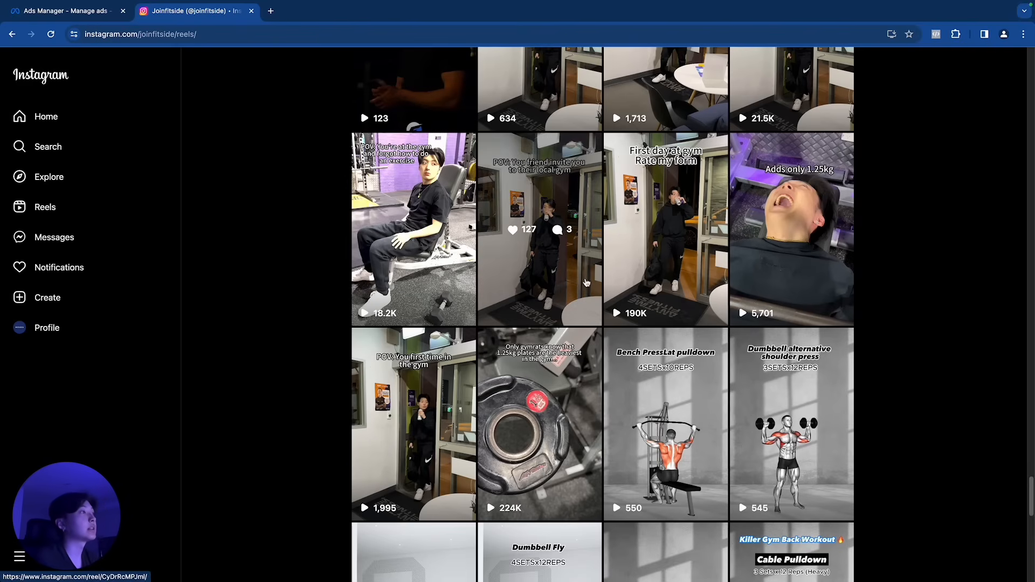
mouse_move(94, 21)
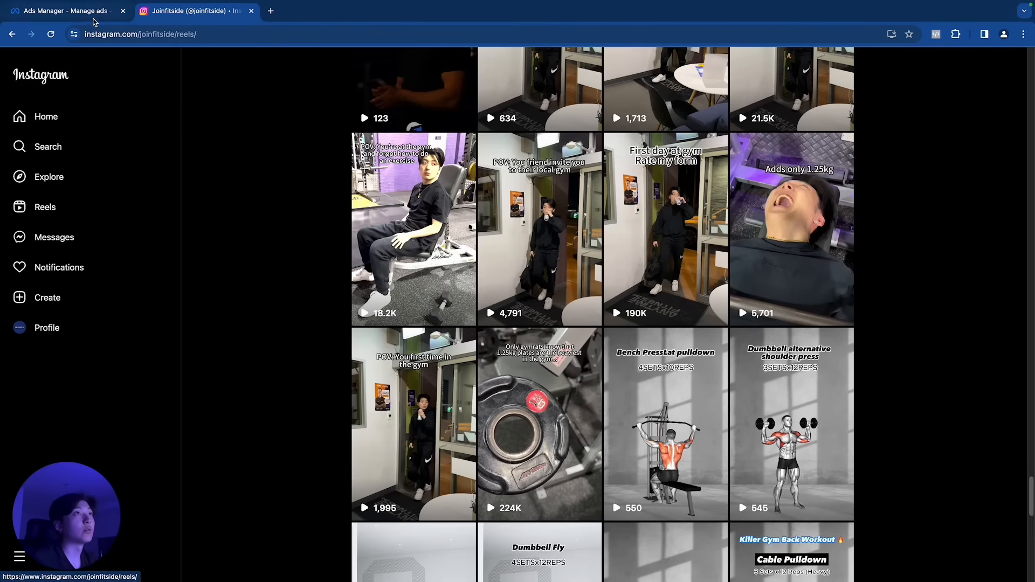
Glance at the reddit ad in Ads Manager, then return to the joinfitside reels grid.
click(62, 11)
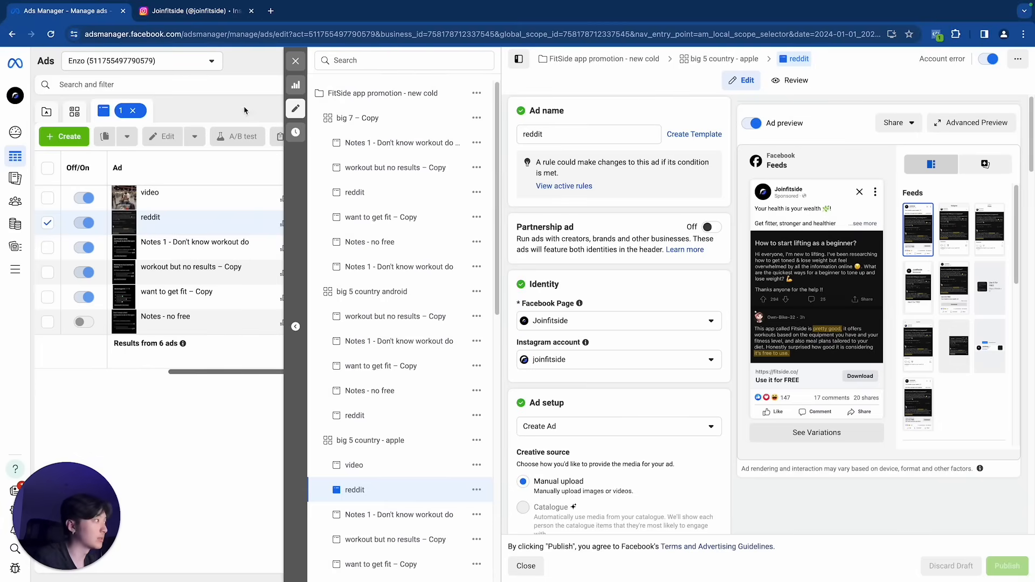
click(191, 11)
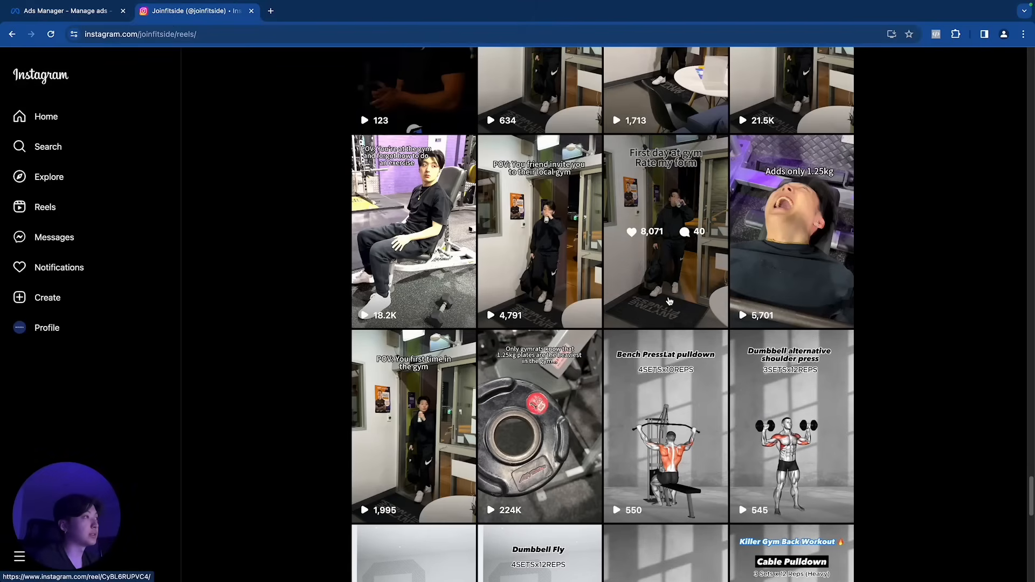
mouse_move(698, 289)
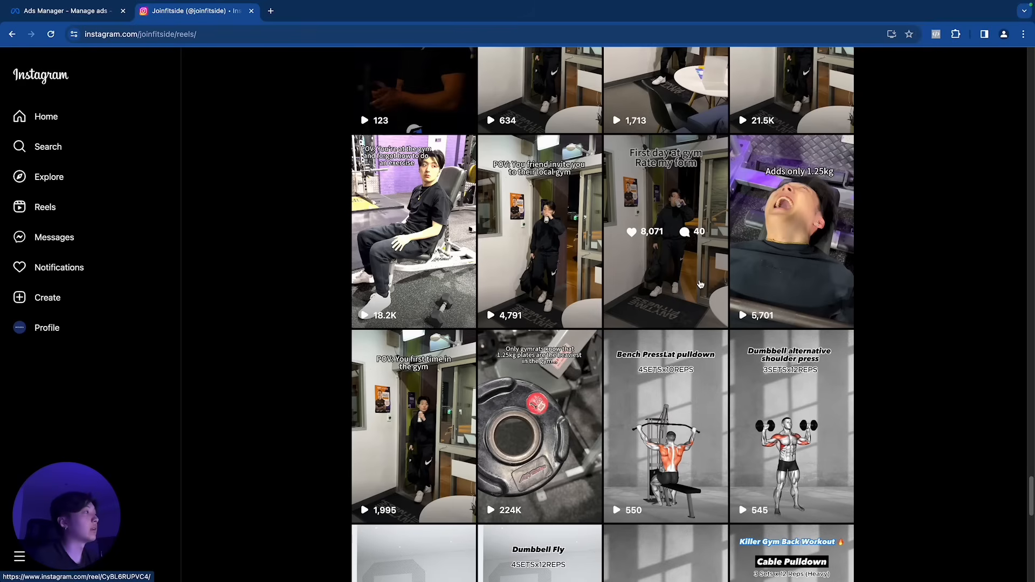
mouse_move(714, 282)
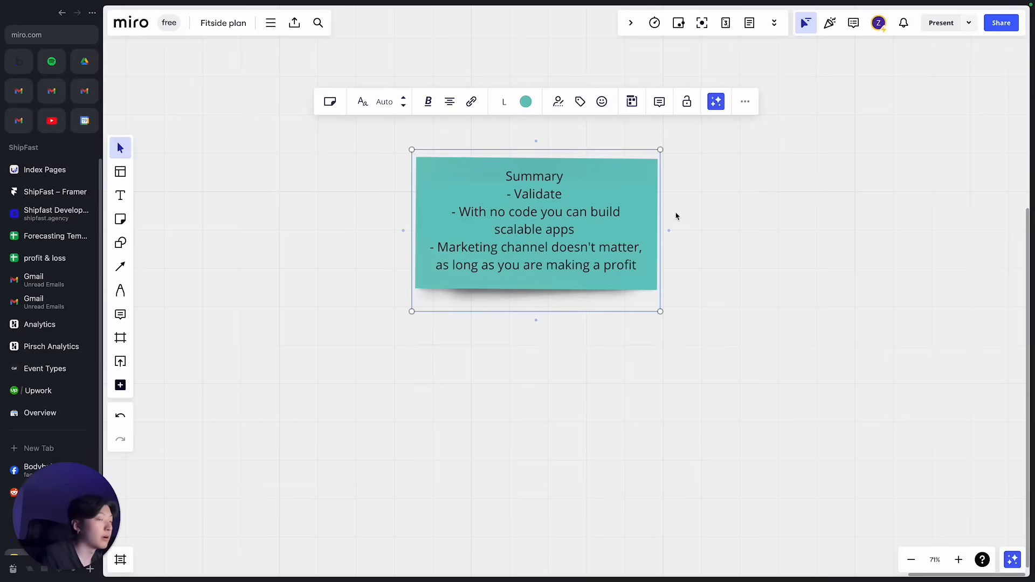
mouse_move(731, 259)
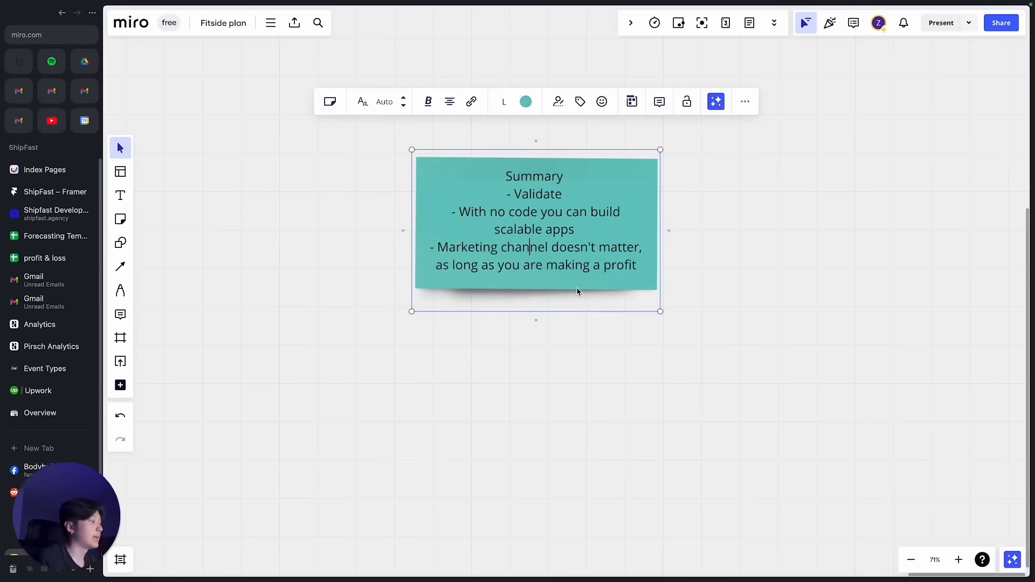
mouse_move(279, 323)
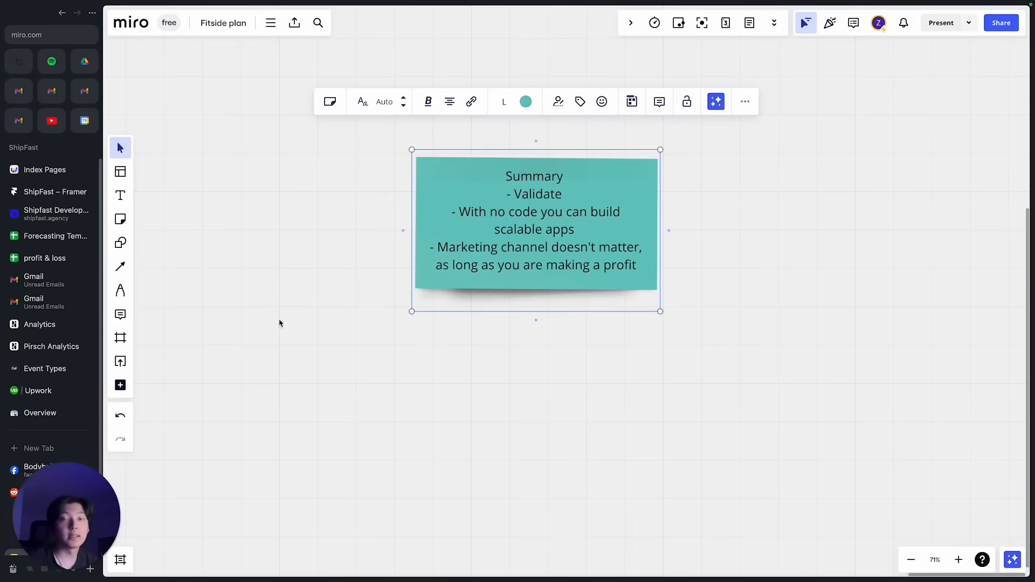